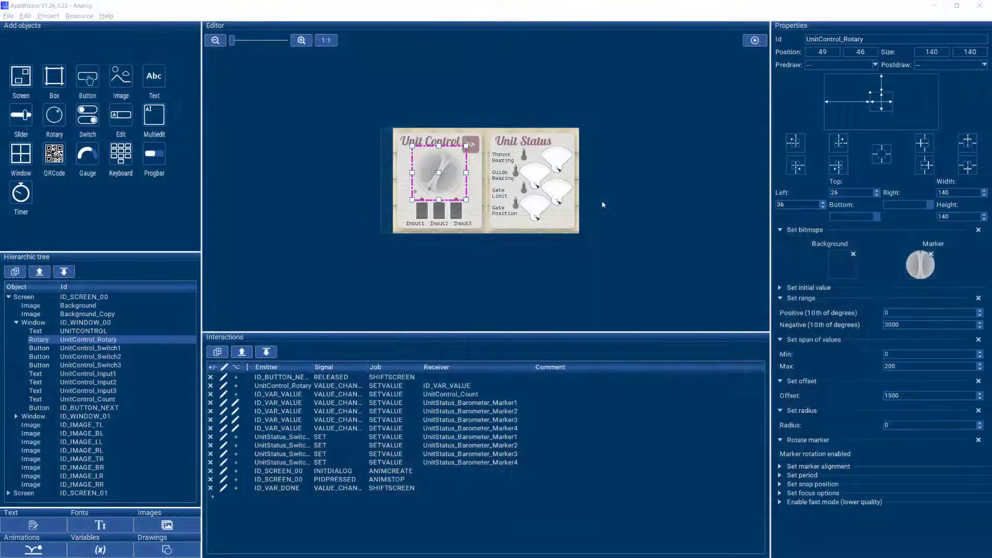
mouse_move(54, 116)
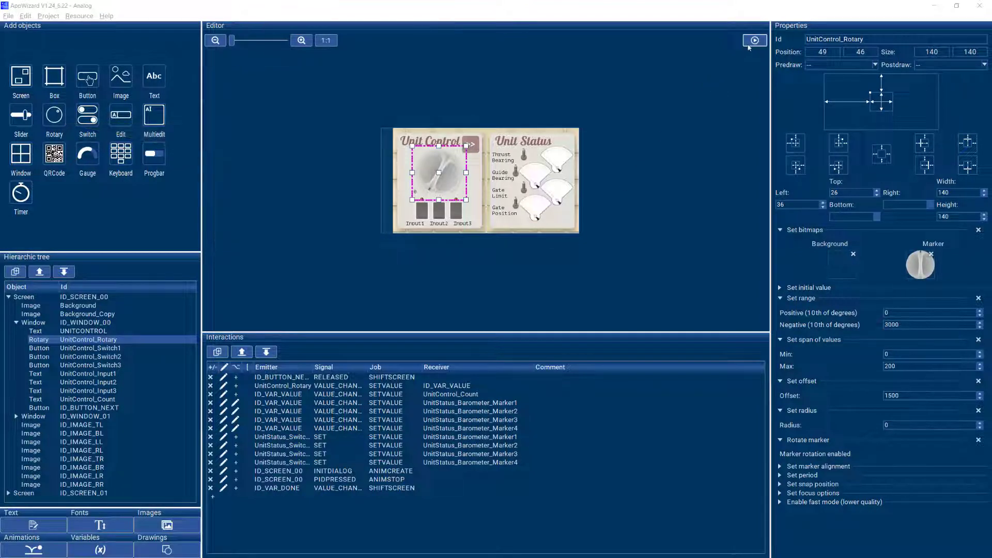
Run the analog dashboard preview and turn the Unit Control dial from 200 down to 60.
left_click(753, 40)
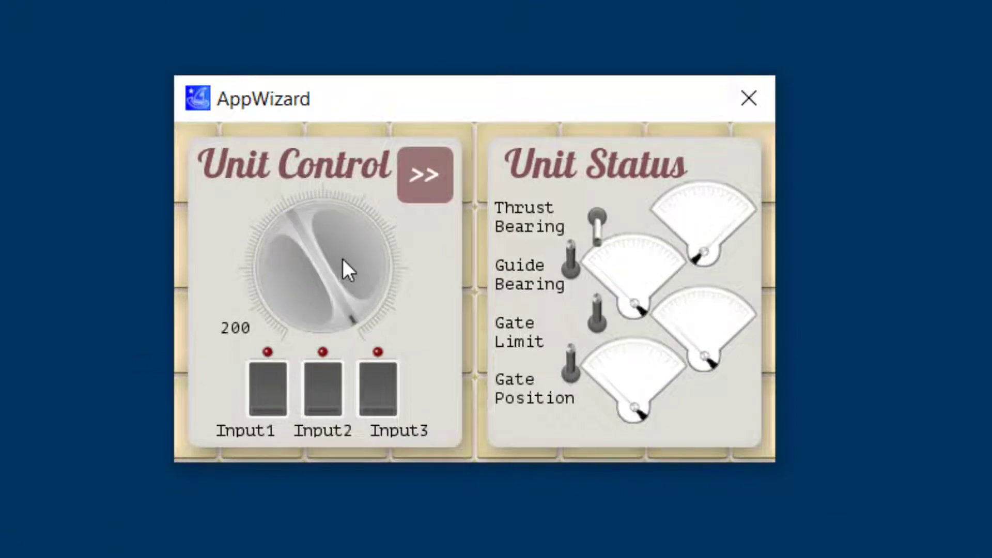
left_click_drag(347, 265, 291, 278)
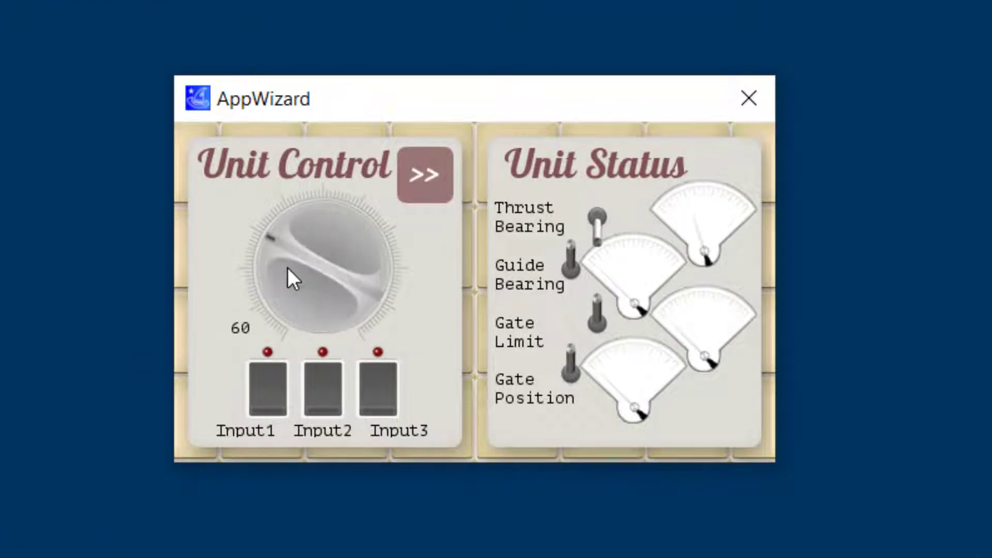
left_click_drag(291, 278, 291, 291)
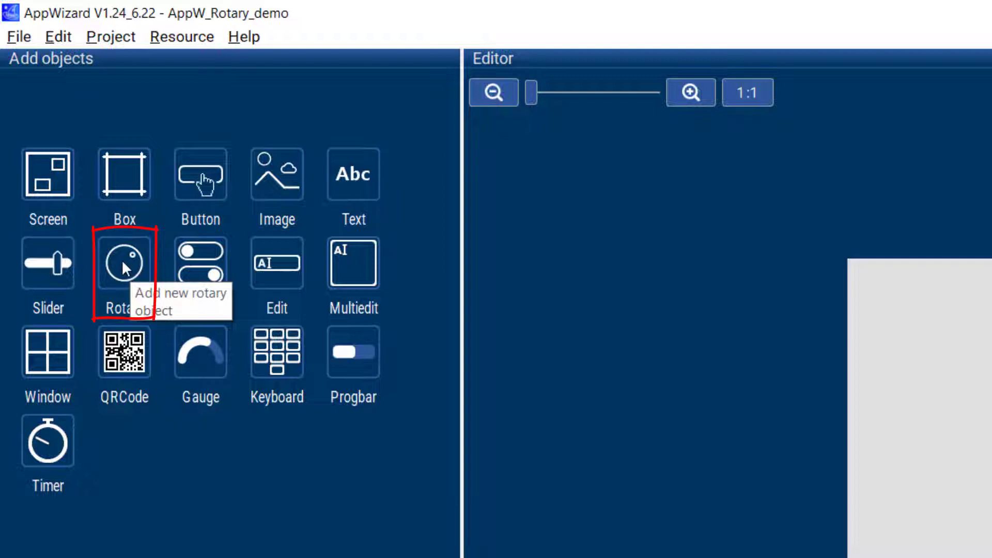
Add rotary dial ID_ROTARY_00 beside the progress bar and simulate the screen.
left_click(124, 262)
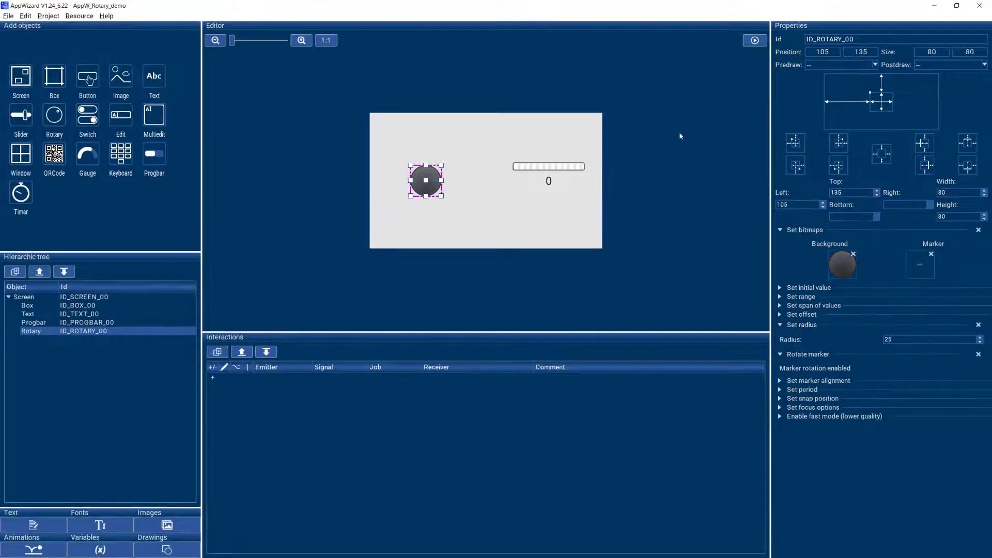
left_click(754, 39)
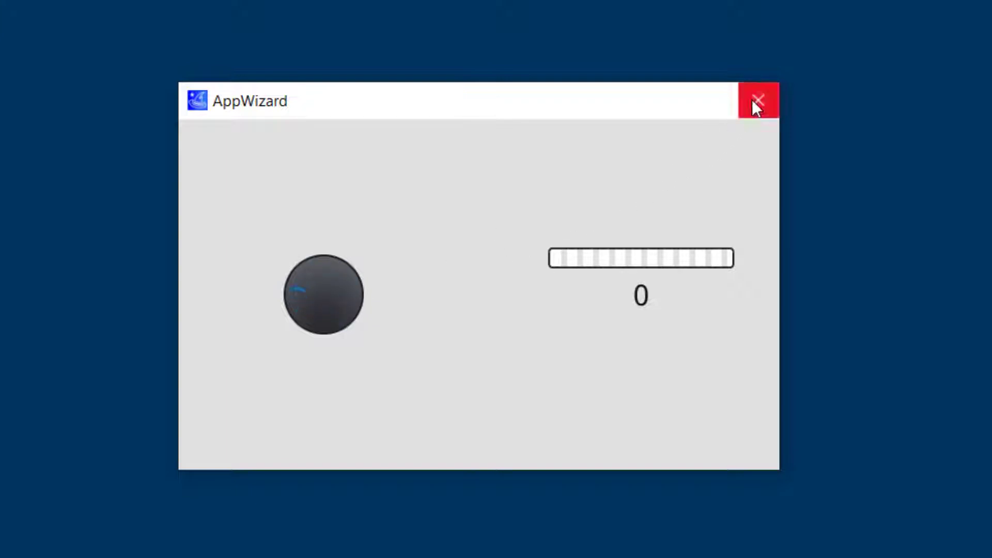
Close the simulation window to return to the ID_ROTARY_00 properties.
left_click(757, 101)
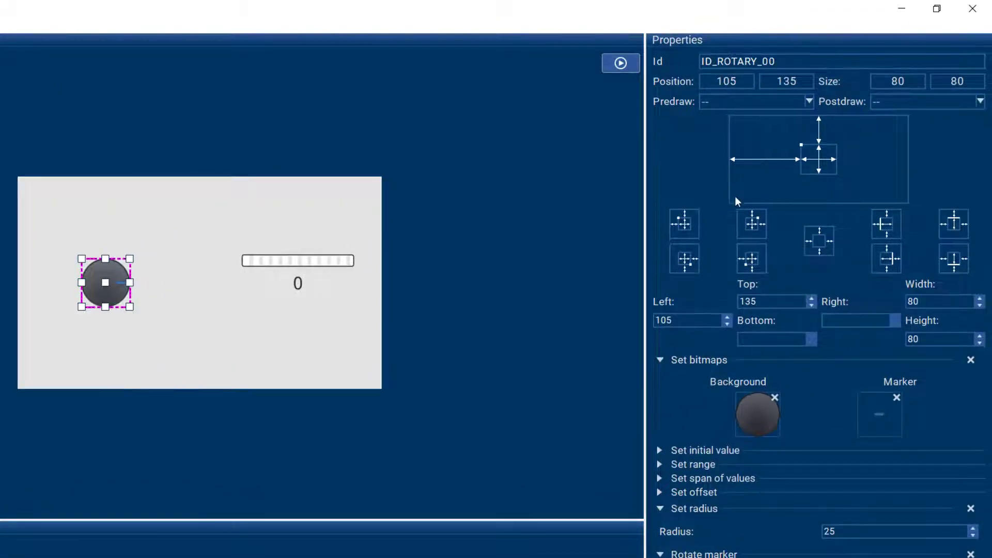
mouse_move(742, 418)
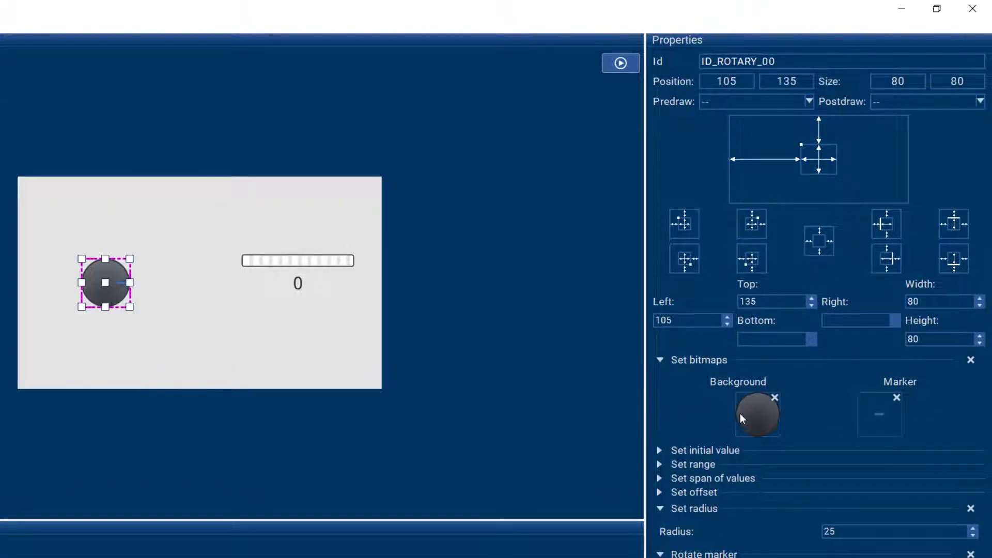
mouse_move(756, 417)
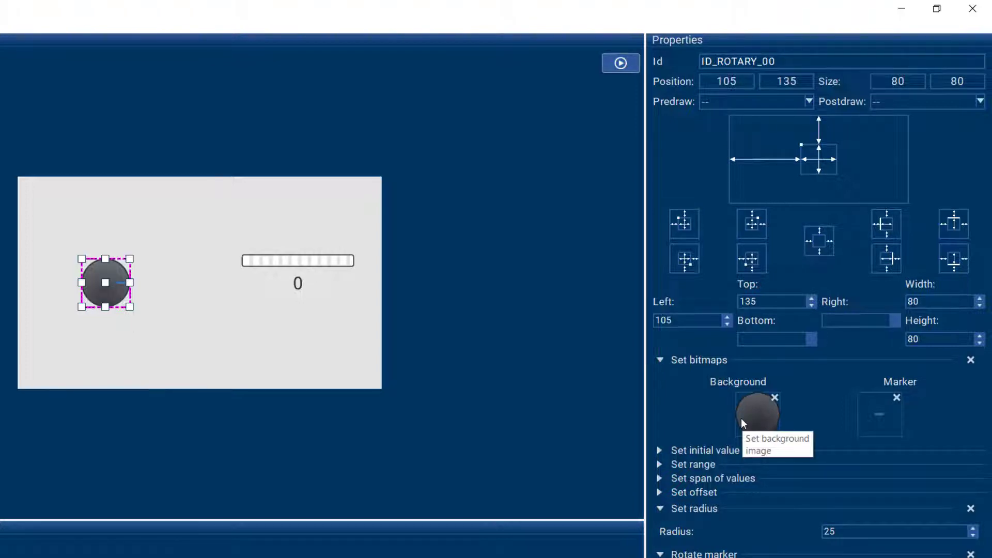
mouse_move(760, 420)
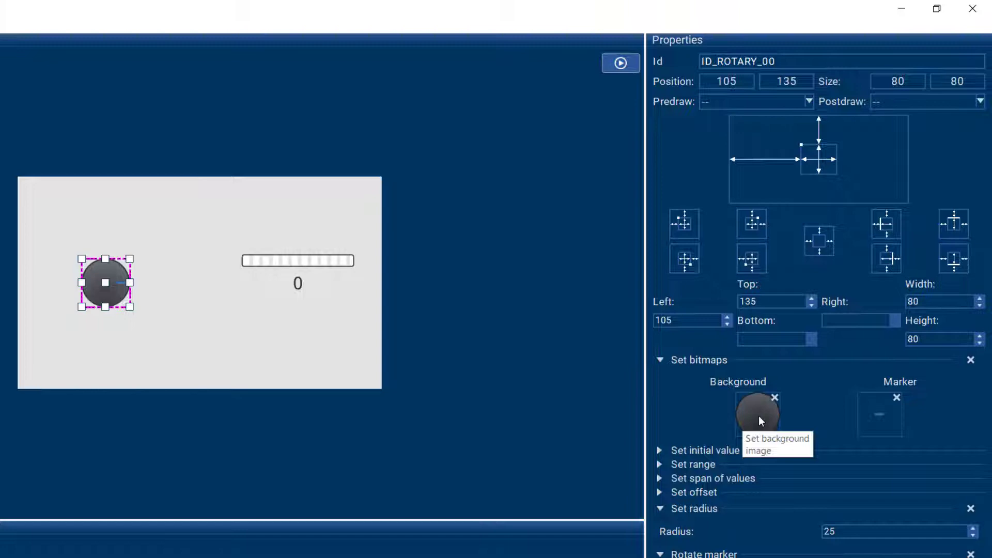
Set the dial background to ANALOG_Rotary_BG_300x300.png, size it to content, and shift it left.
left_click(756, 417)
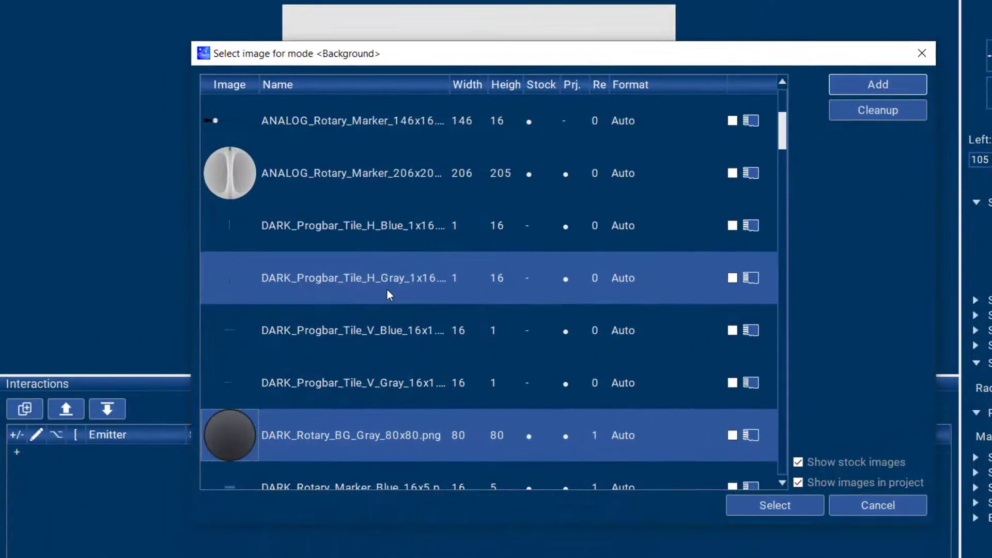
scroll("down", 3)
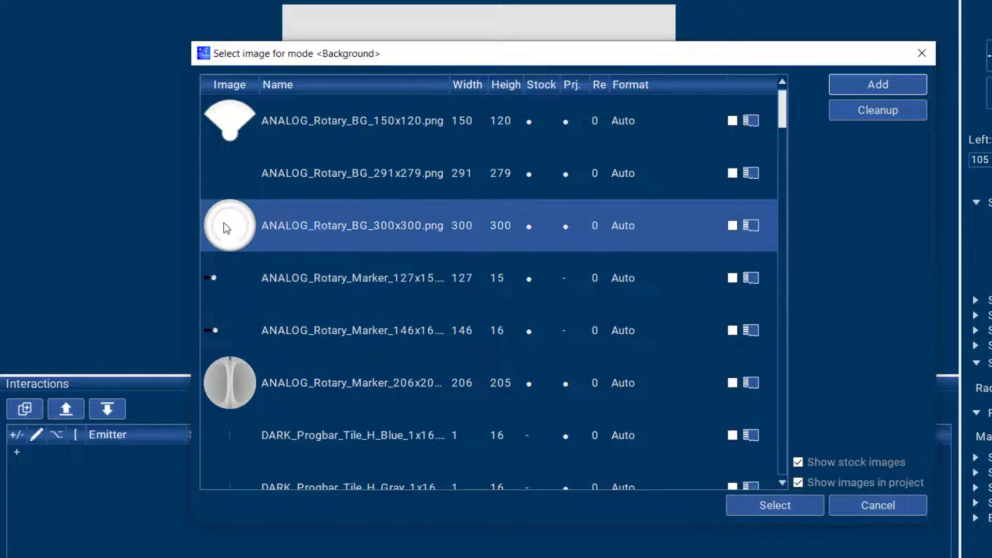
left_click(774, 504)
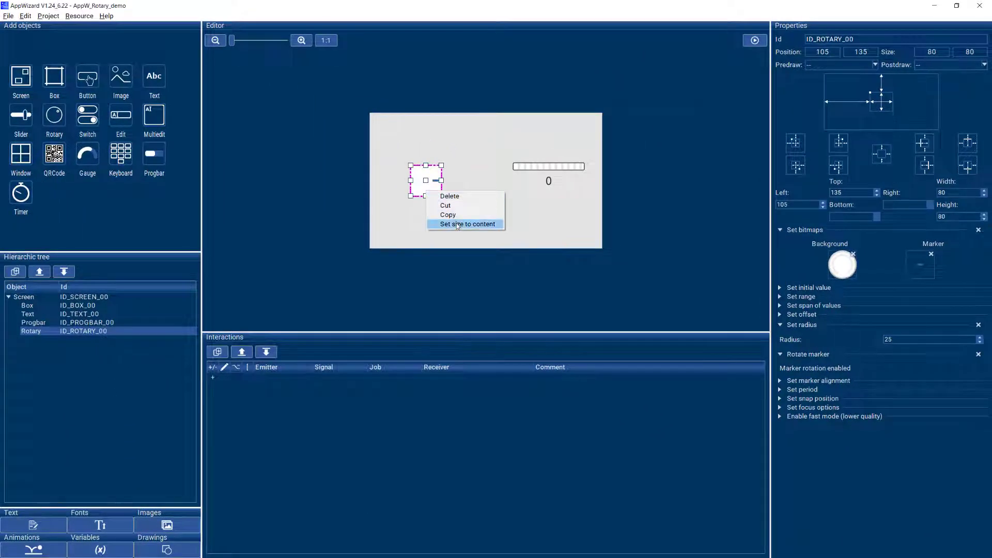
left_click(466, 224)
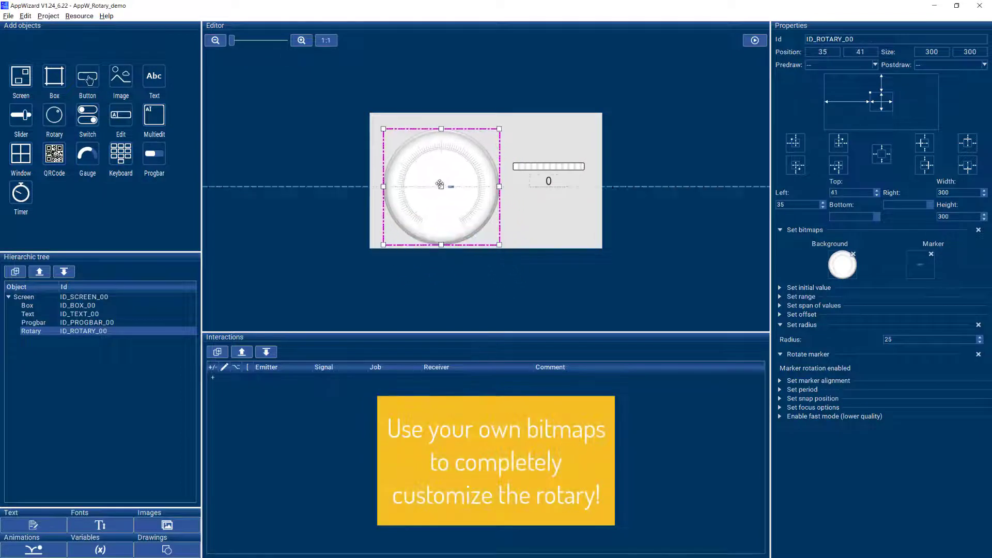
left_click_drag(438, 184, 435, 180)
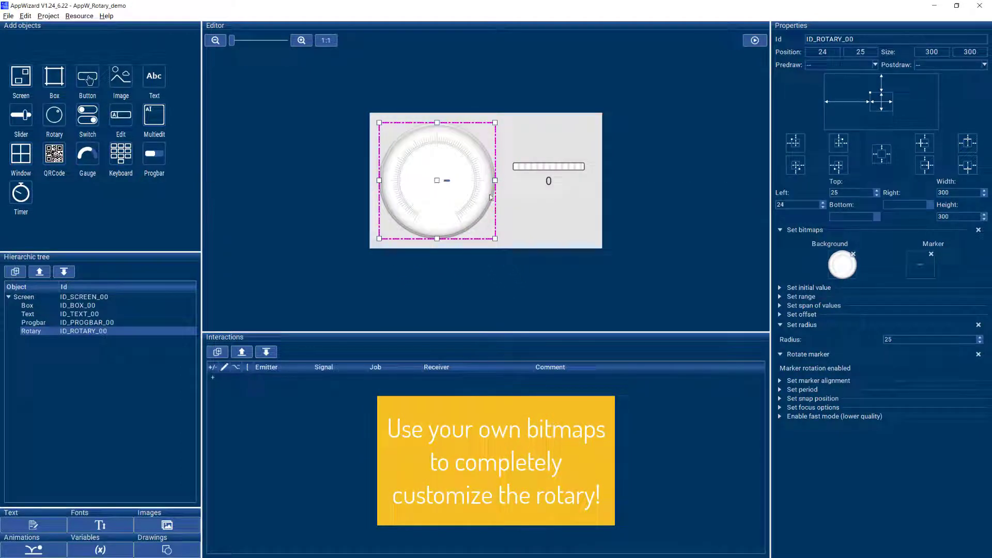
Use Rotary_Marker_RedArrow_21x21.png as the dial marker with radius 100.
left_click(920, 264)
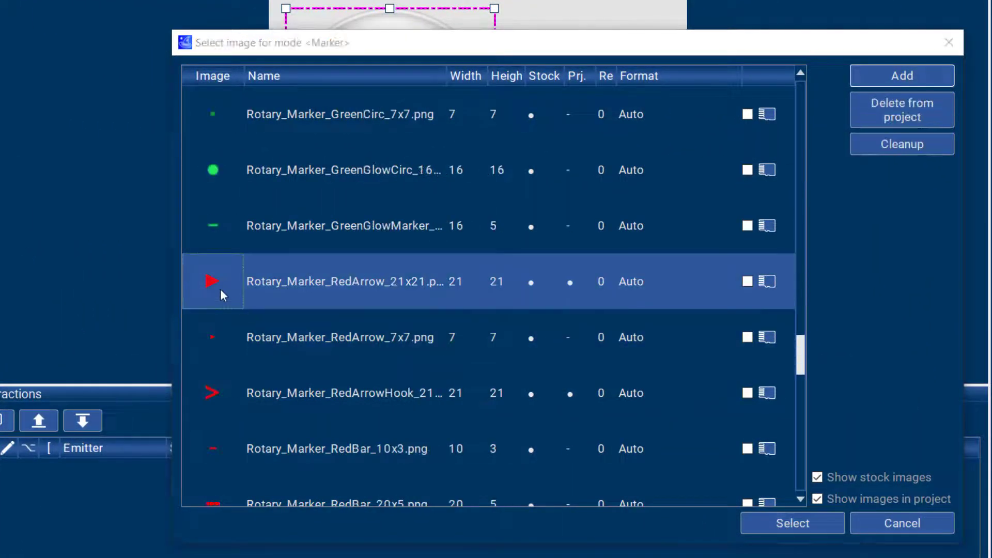
left_click(792, 524)
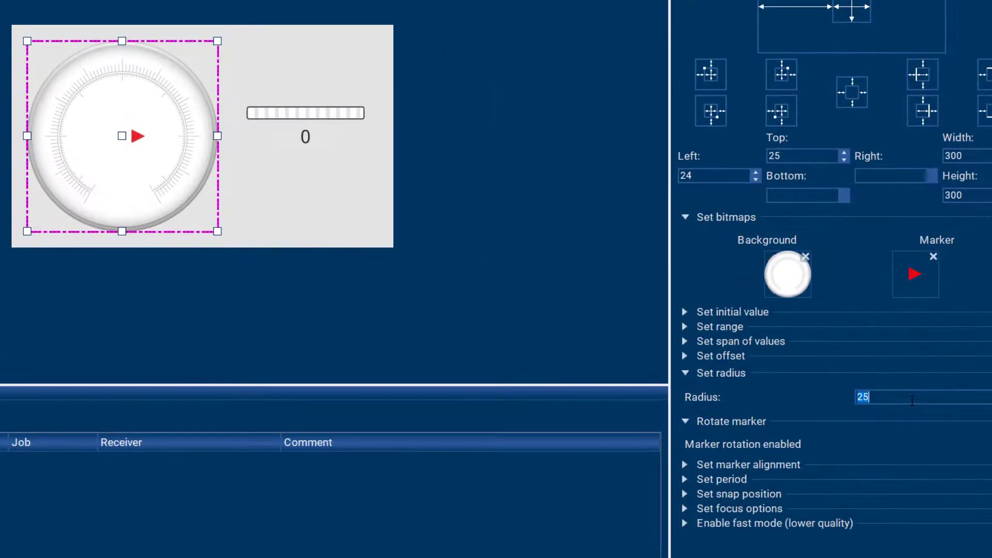
type("100")
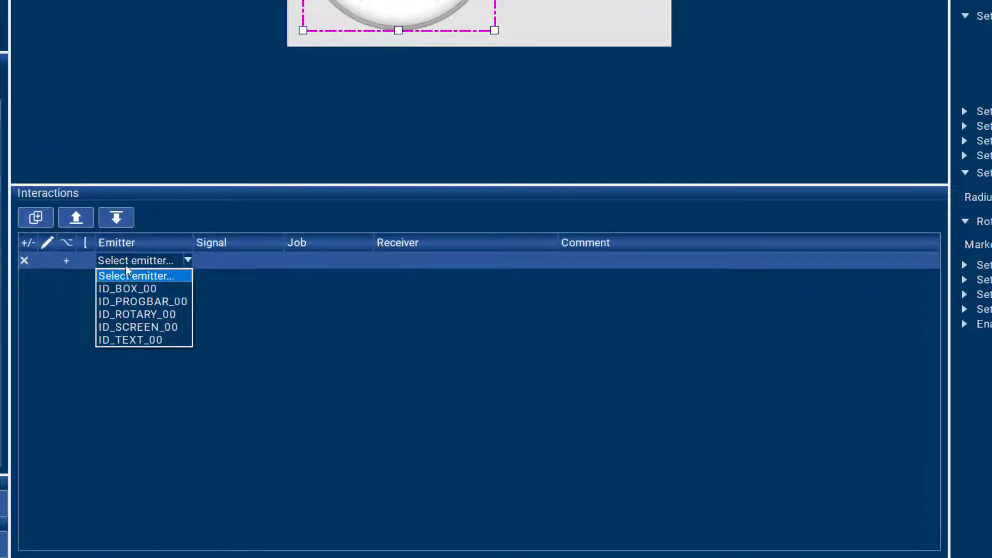
Add an interaction where ID_ROTARY_00's value change sets ID_TEXT_00's value, then run a test.
left_click(136, 314)
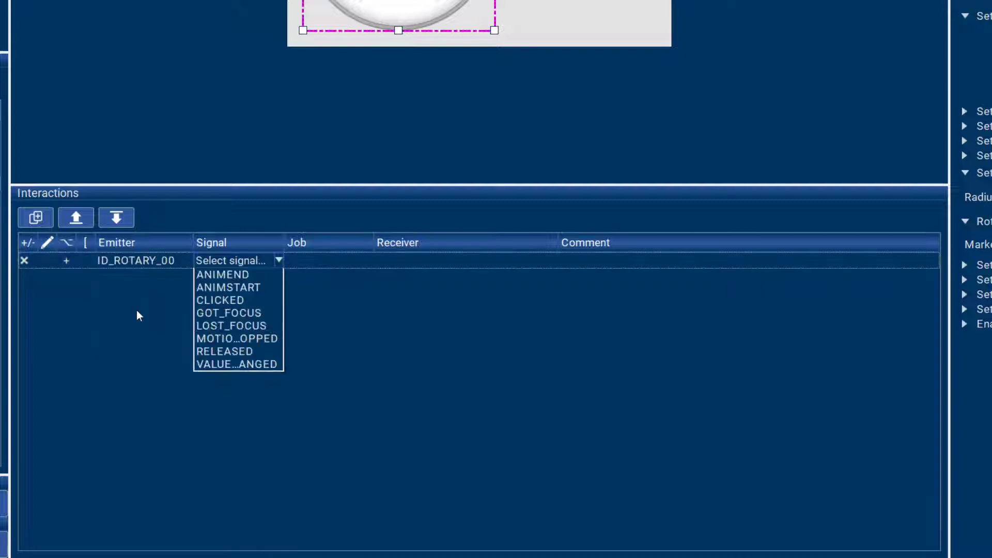
mouse_move(237, 365)
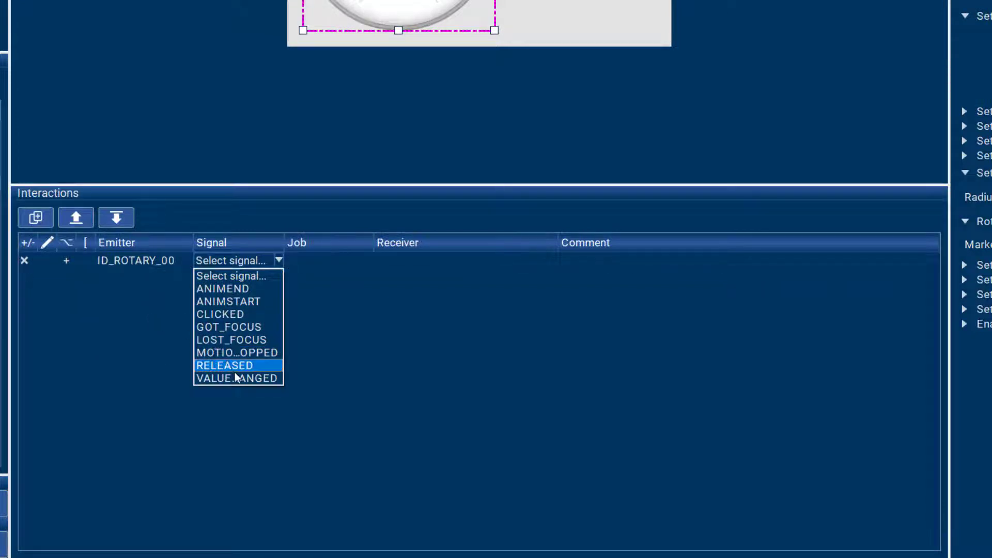
left_click(236, 378)
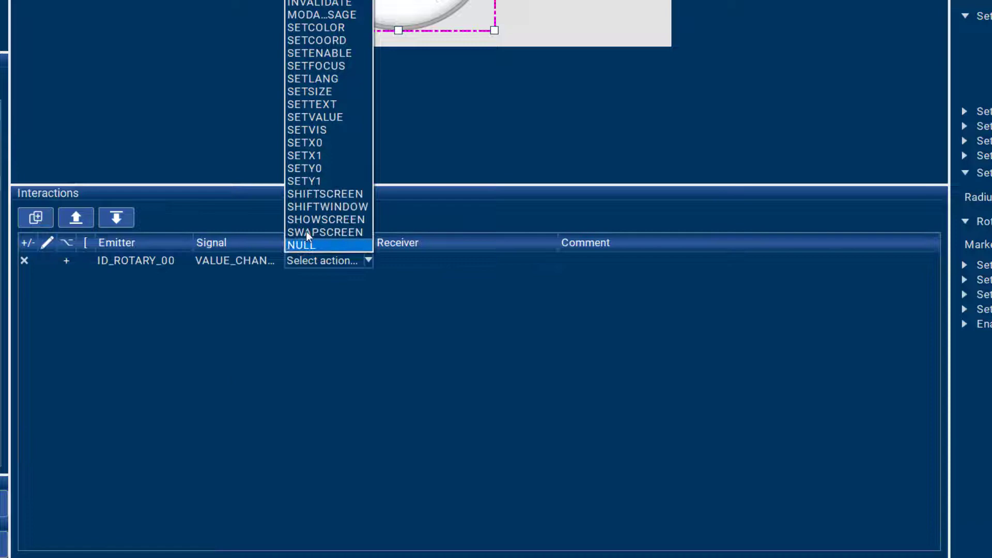
left_click(315, 117)
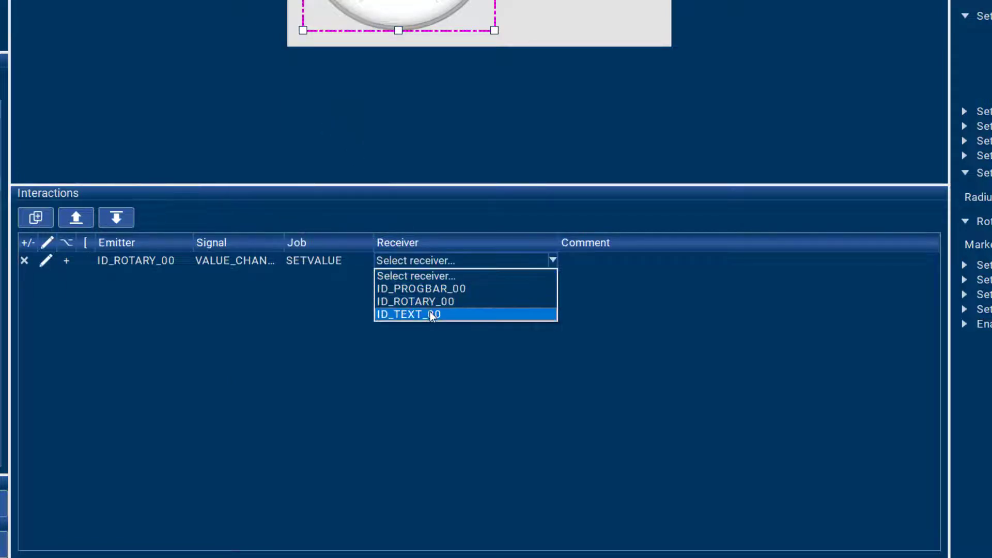
left_click(411, 314)
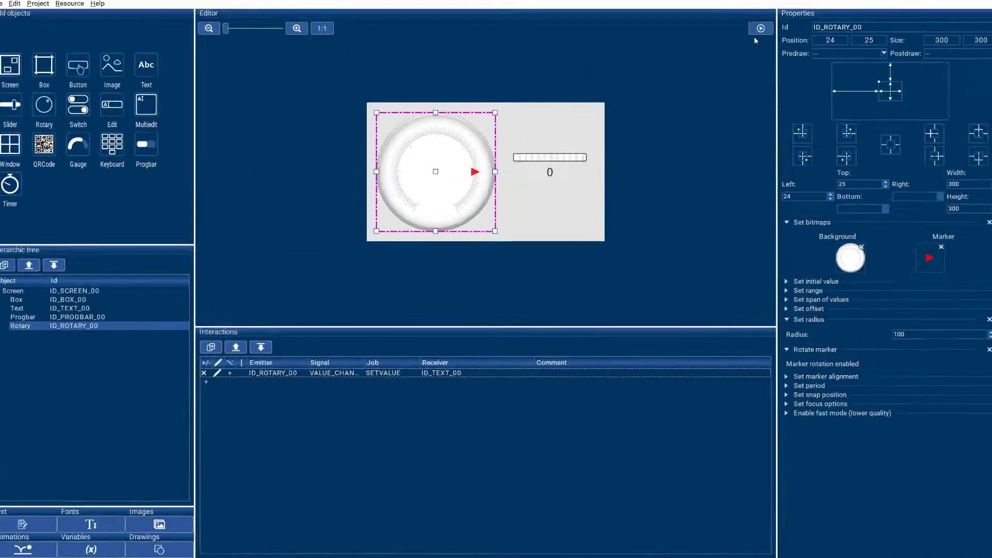
left_click(761, 28)
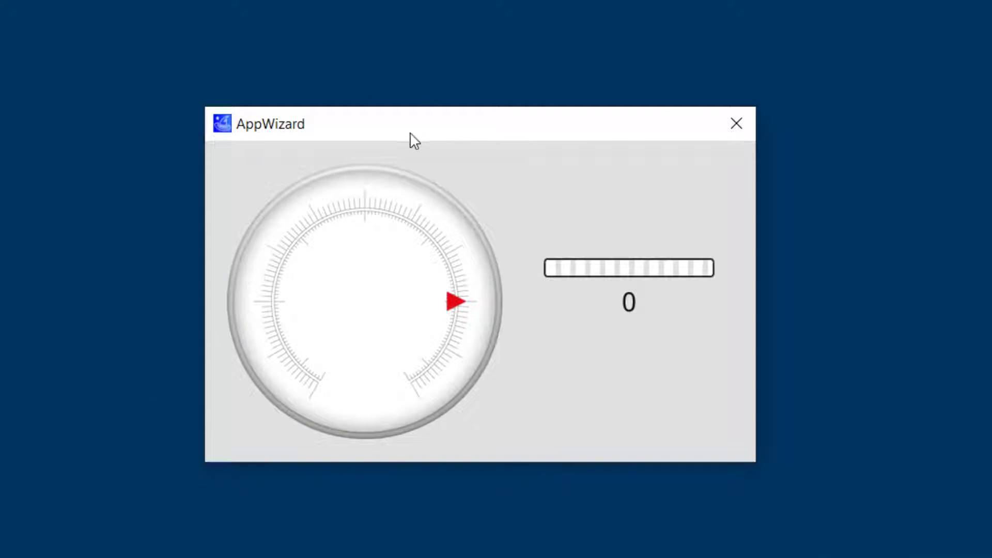
Turn the simulated dial until the text reads 1497, then close the simulation.
left_click_drag(456, 301, 279, 272)
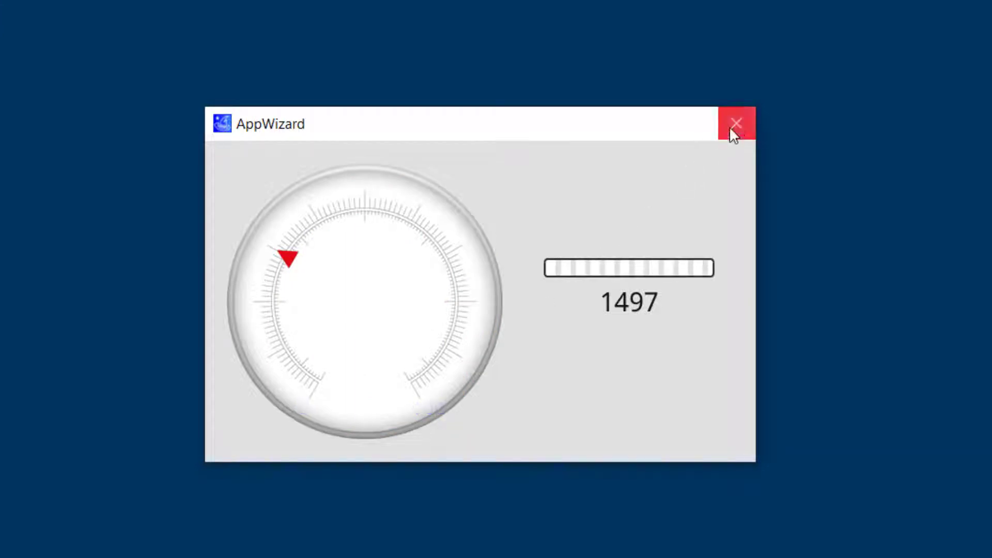
left_click(736, 123)
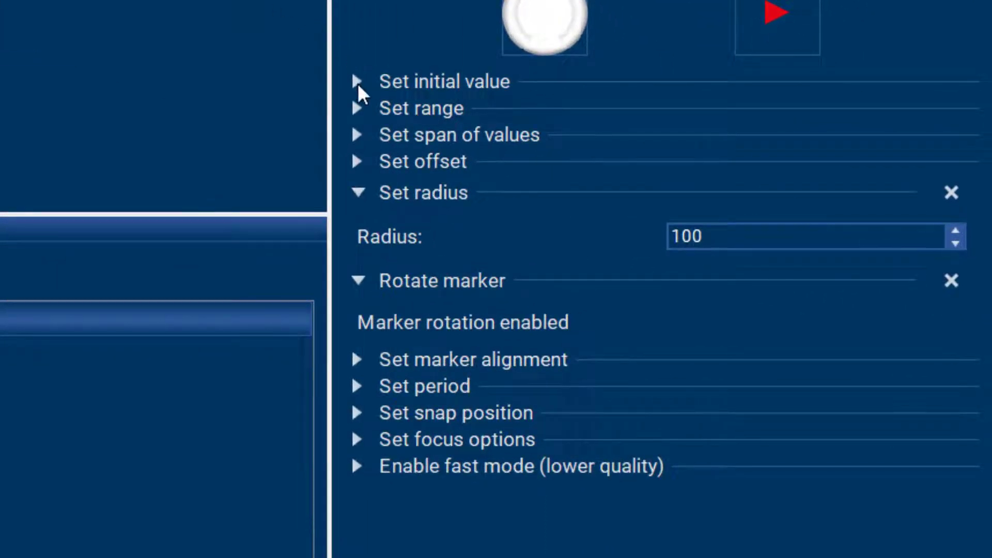
Keep the rotary's initial value at 0 and set its span Min 0, Max 100.
left_click(358, 82)
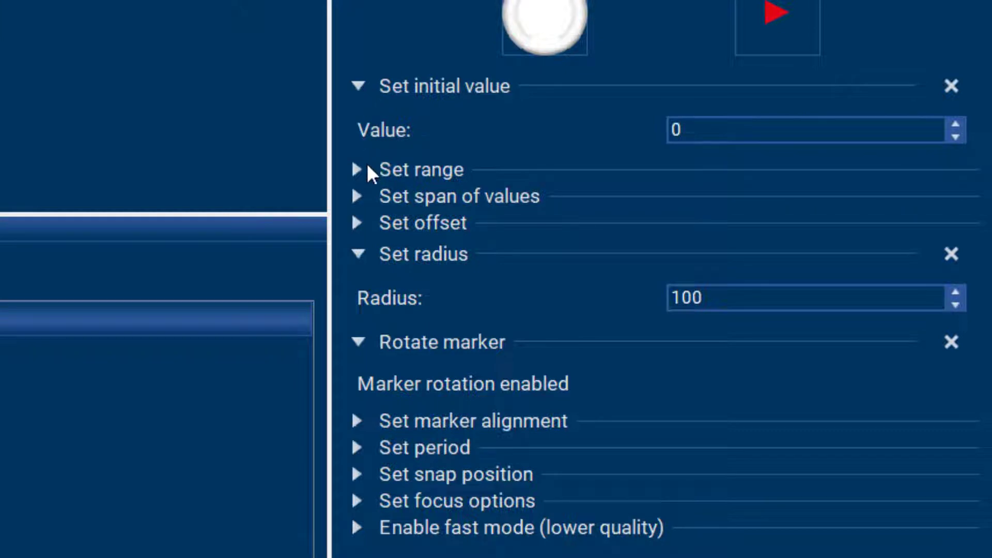
left_click(358, 196)
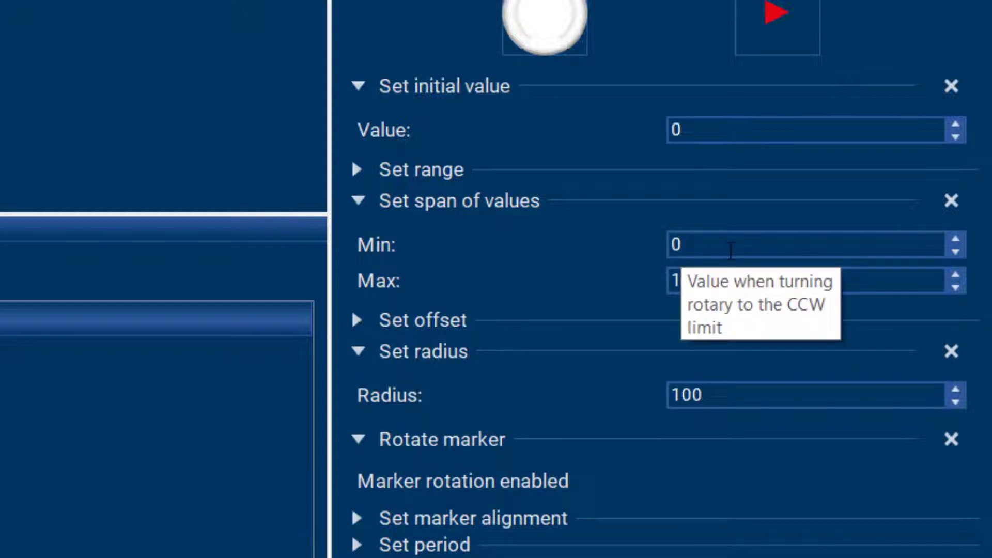
type("1800")
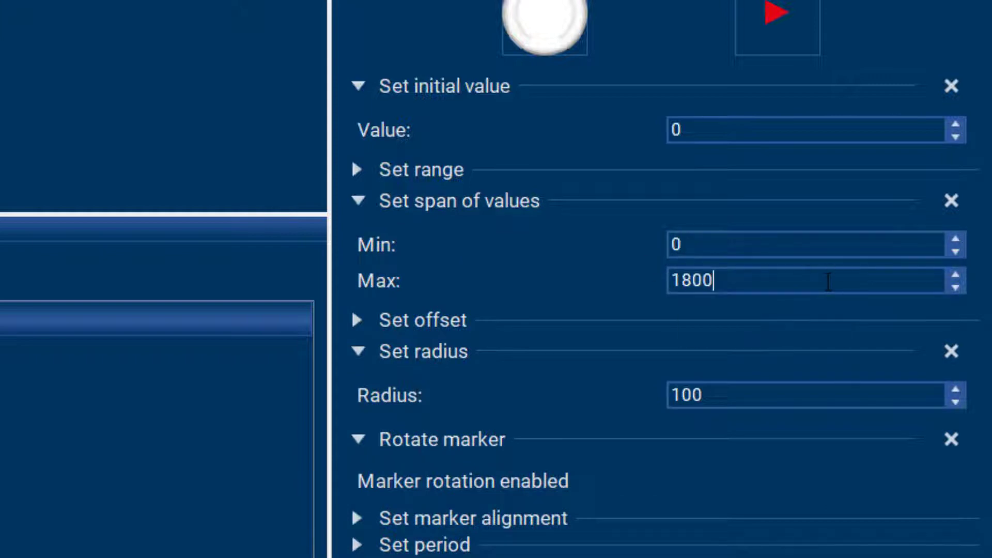
type("100")
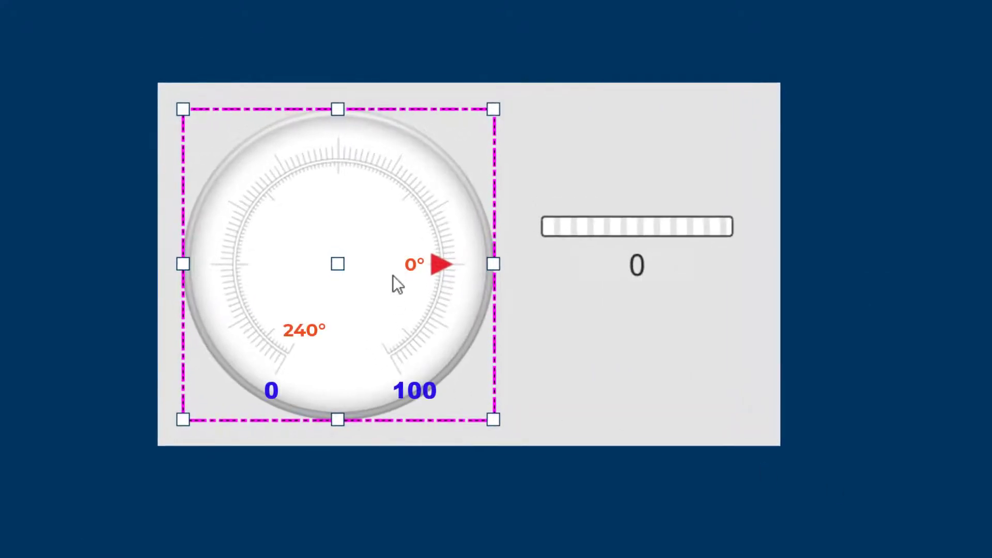
mouse_move(281, 395)
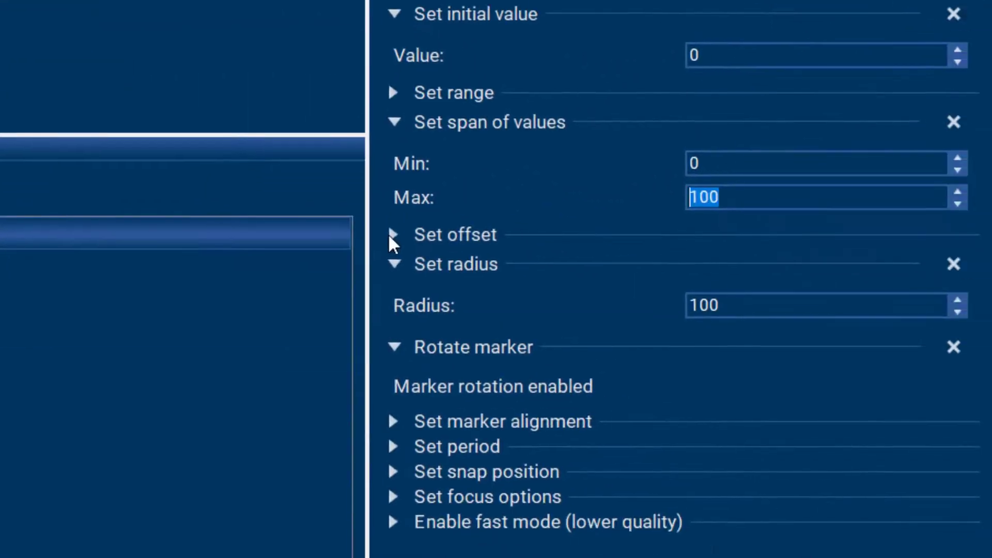
Enter 2400 as the rotary's Offset under Set offset.
left_click(394, 234)
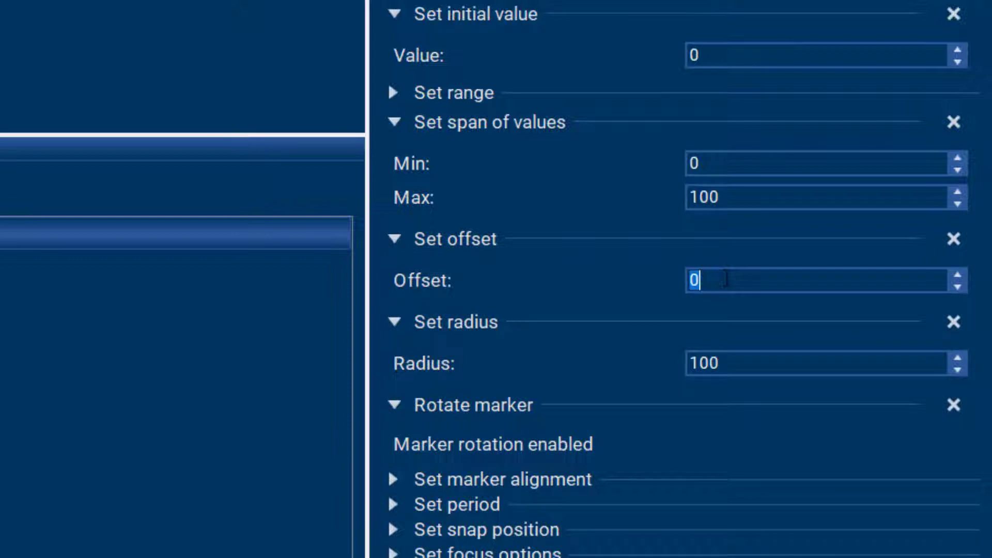
type("2400")
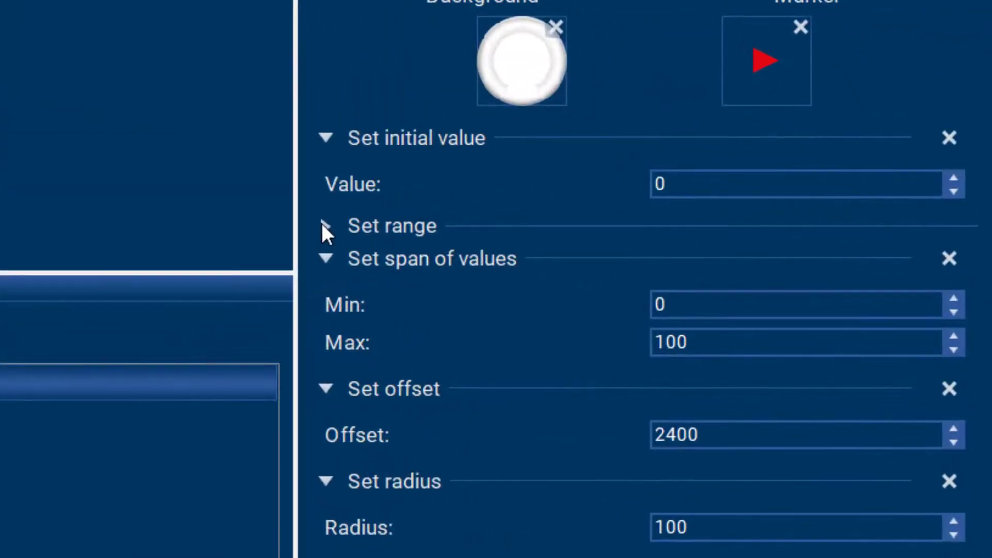
Set the rotary range to Positive 0 and Negative 3000 tenths of degrees.
left_click(326, 226)
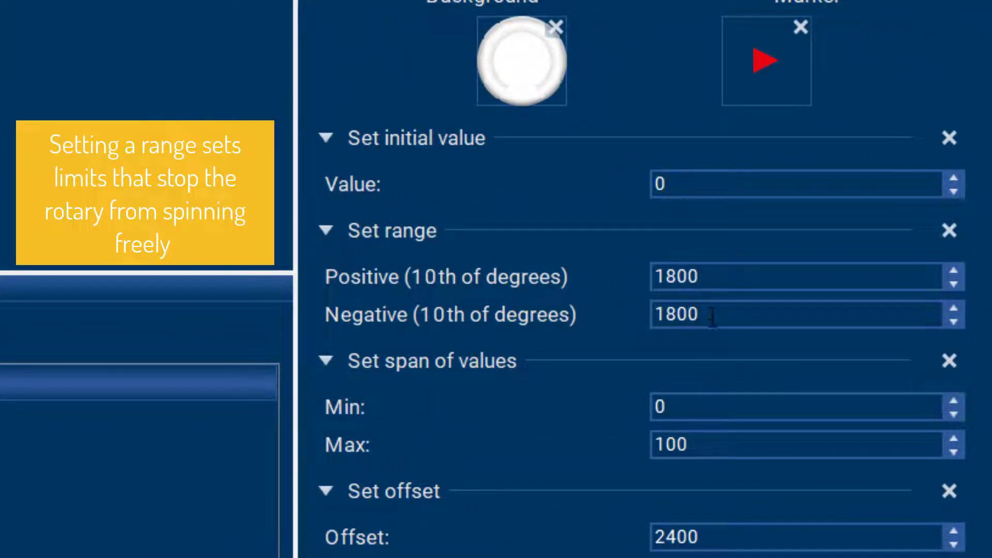
mouse_move(702, 278)
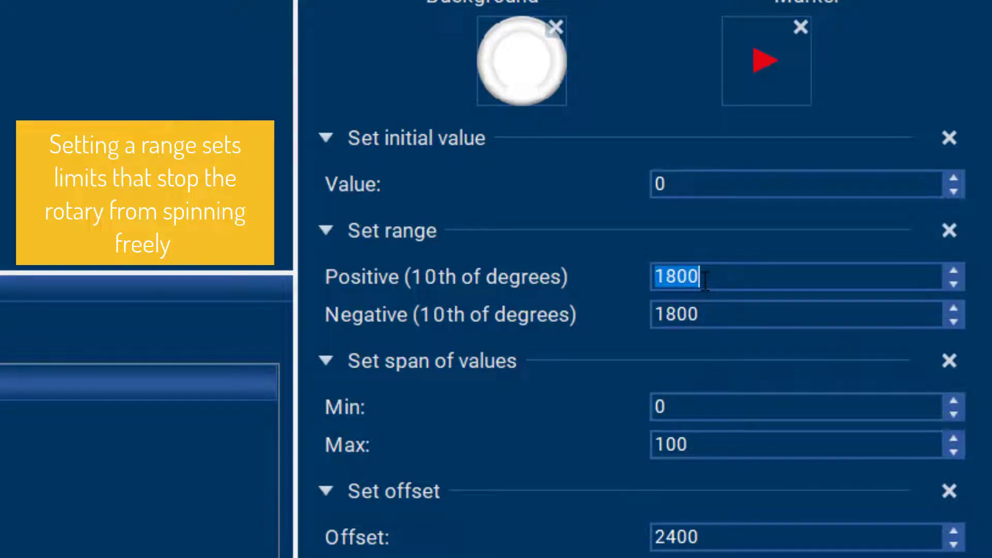
type("0")
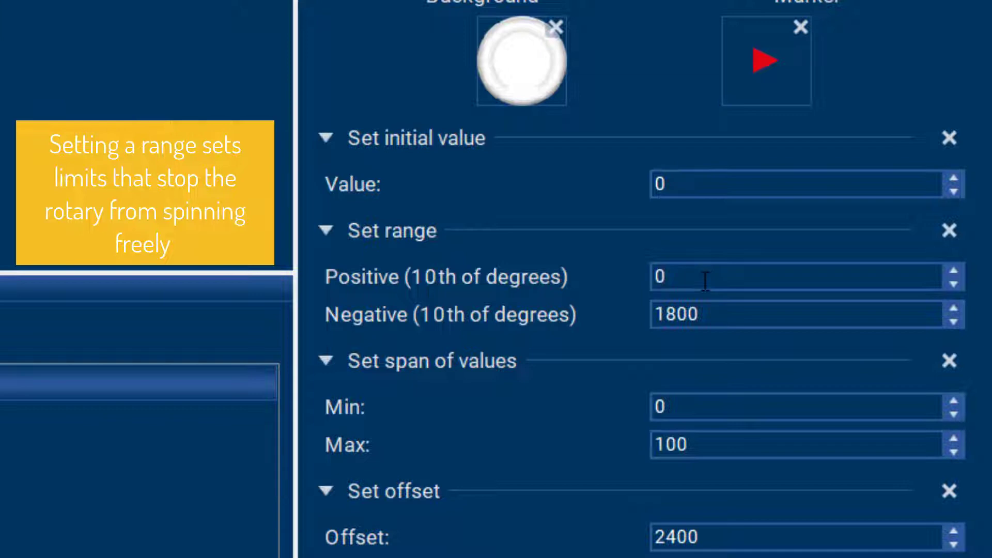
type("3000")
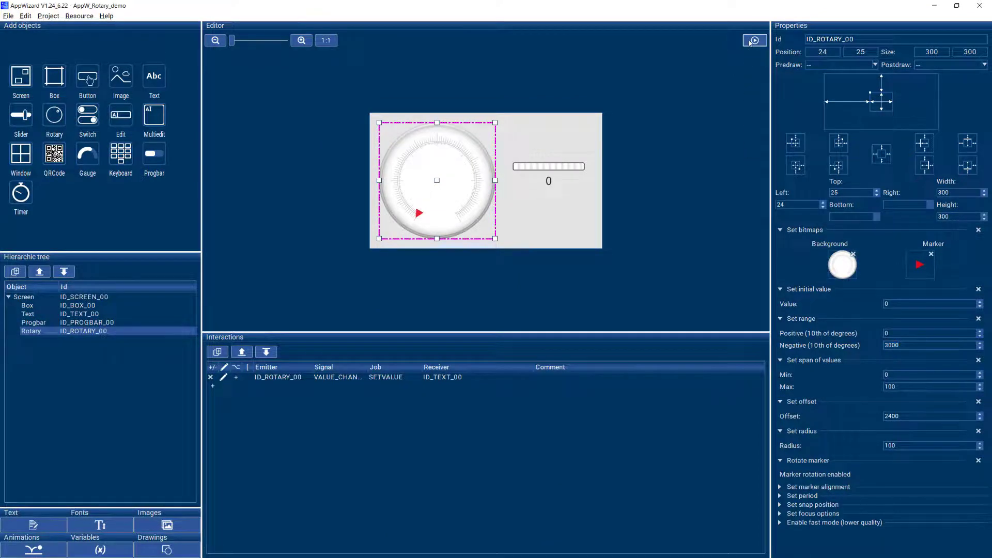
left_click(754, 40)
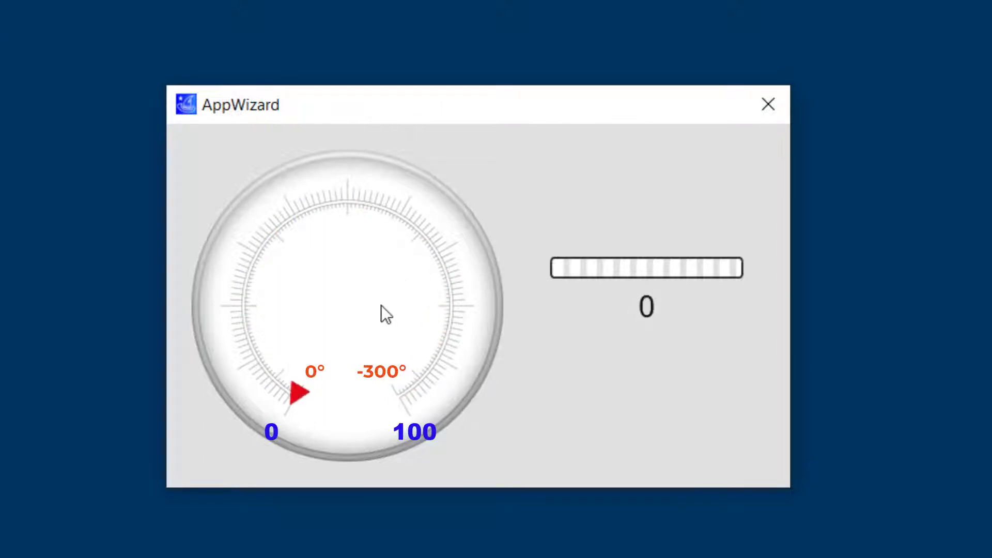
mouse_move(442, 285)
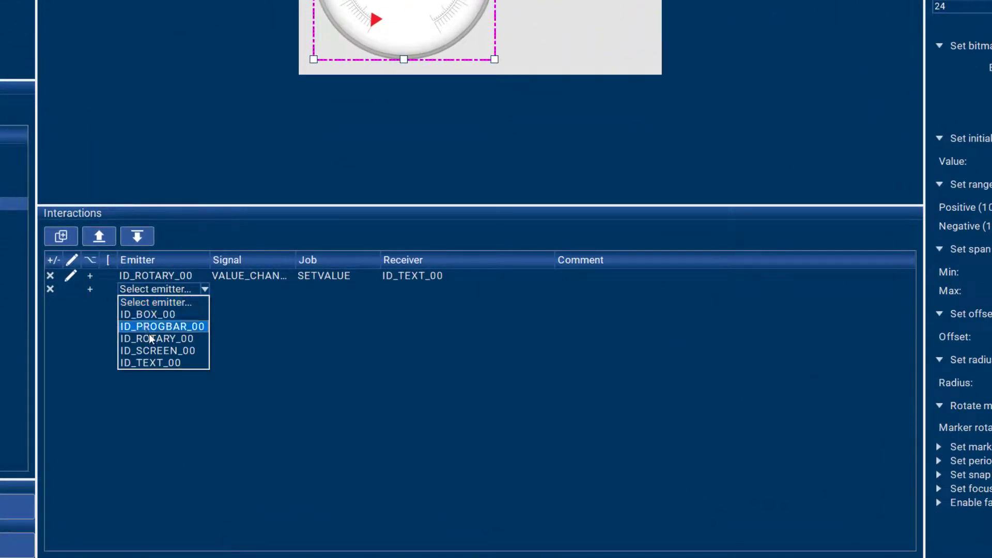
mouse_move(156, 339)
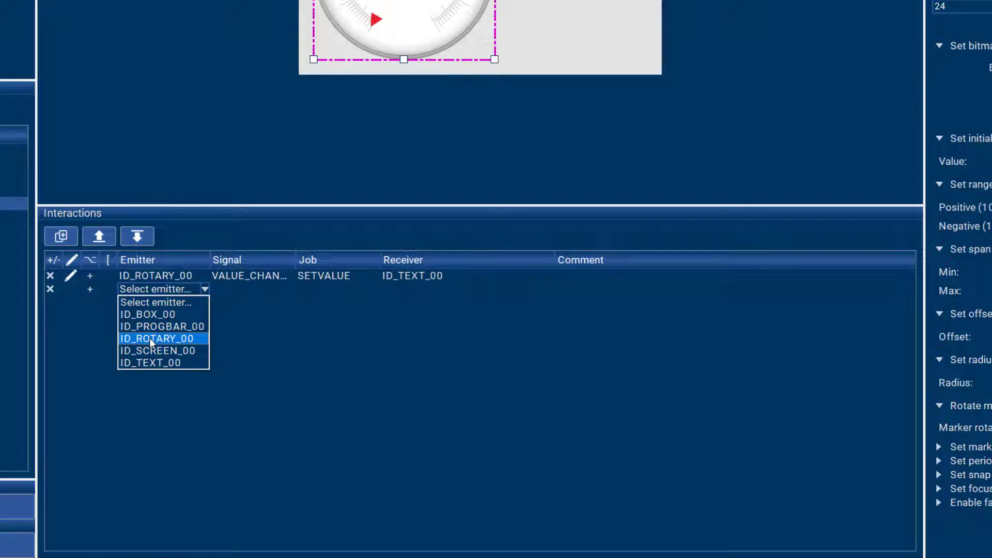
Add an interaction where ID_ROTARY_00 VALUE_CHANGED runs SETVALUE on ID_PROGBAR_00.
left_click(156, 338)
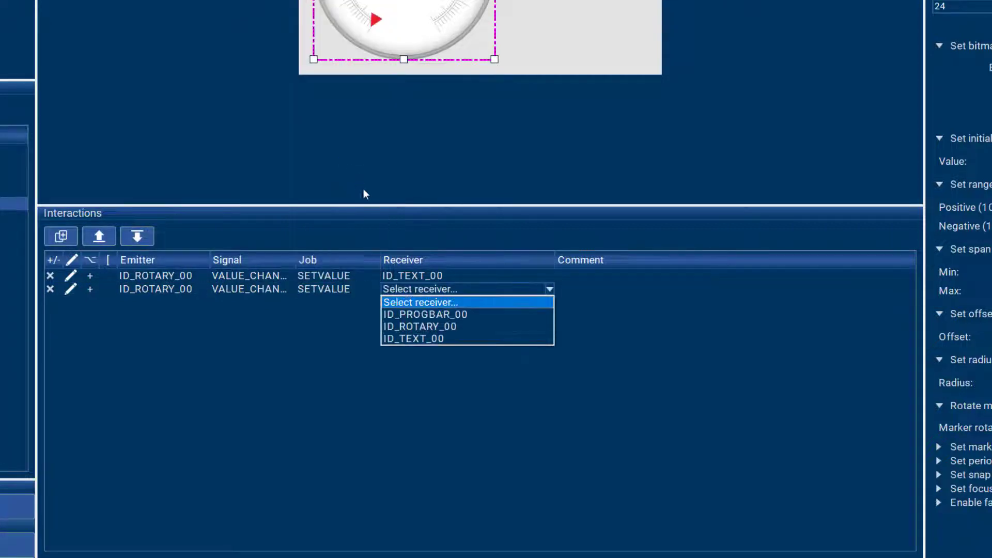
left_click(424, 314)
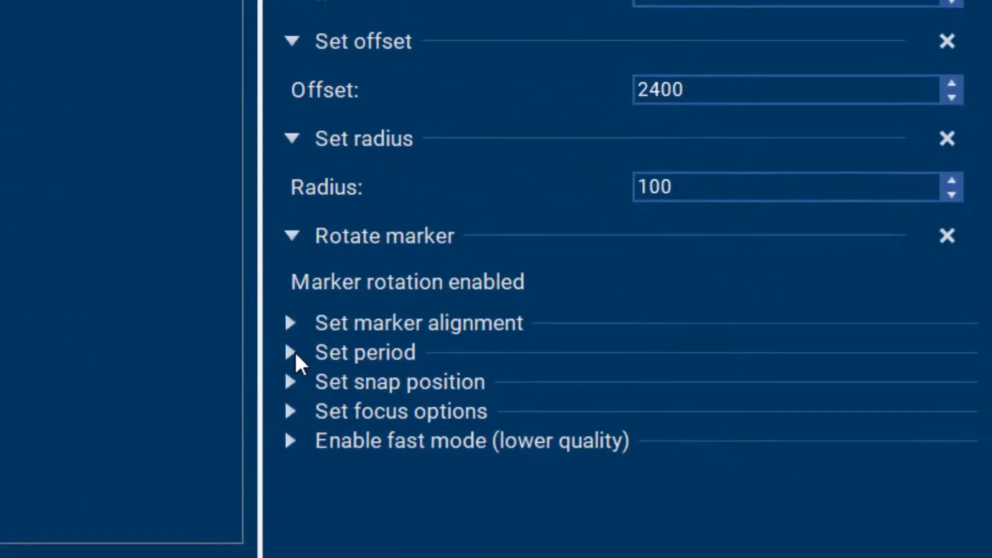
Set the rotary period to 250, then spin the dial in simulation.
left_click(291, 353)
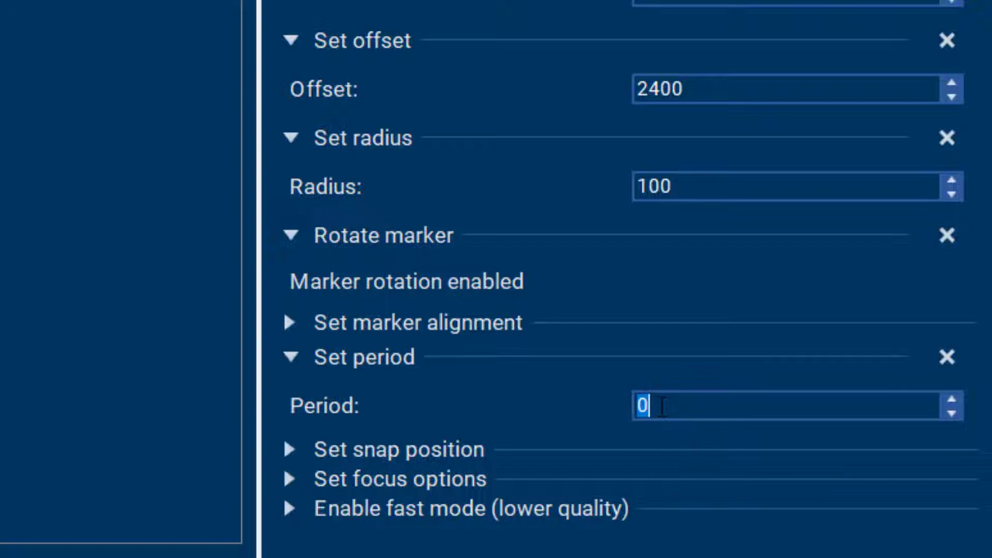
mouse_move(706, 447)
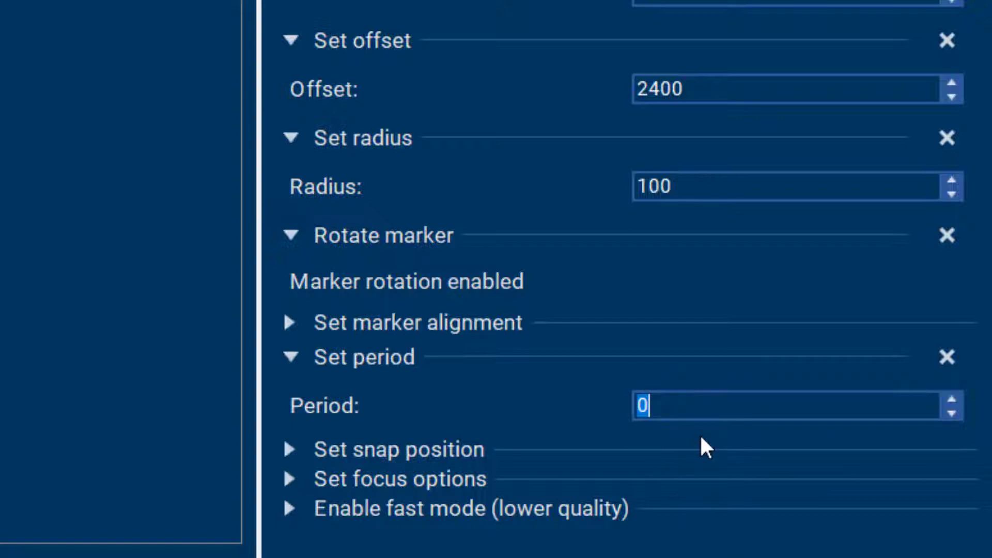
type("250")
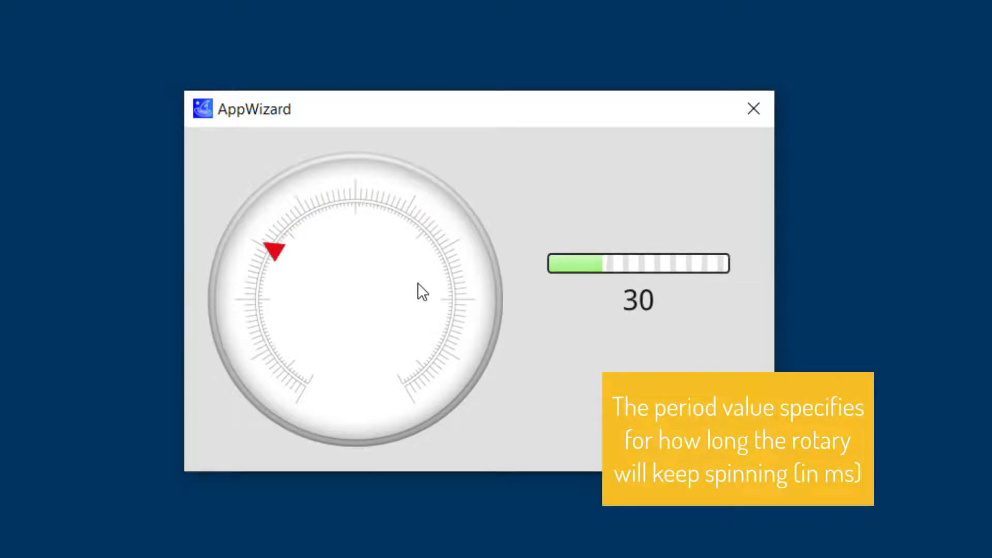
left_click_drag(274, 248, 344, 202)
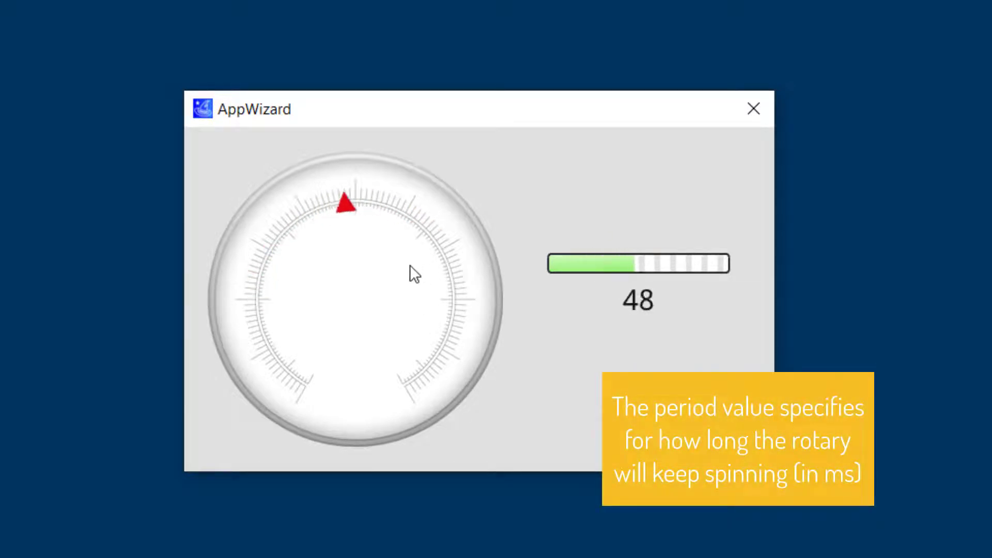
left_click_drag(414, 274, 389, 245)
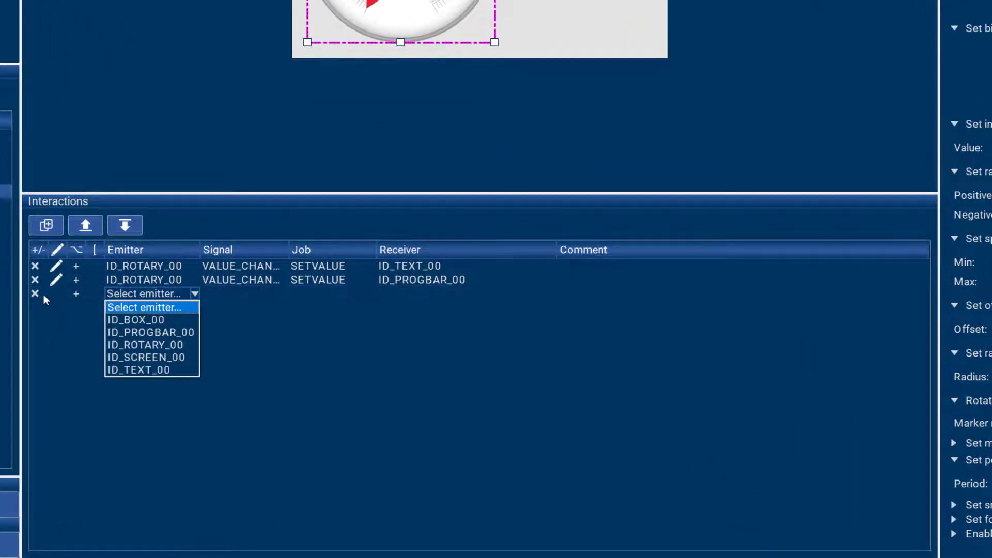
Add an ID_ROTARY_00 VALUE_CHANGED interaction with a NULL job and confirm its user-code slot.
left_click(145, 344)
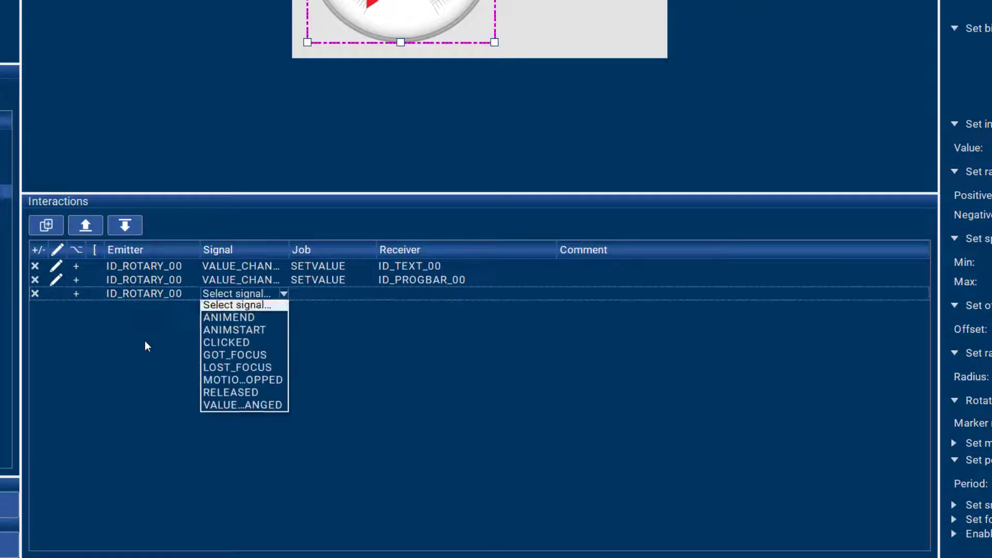
left_click(243, 405)
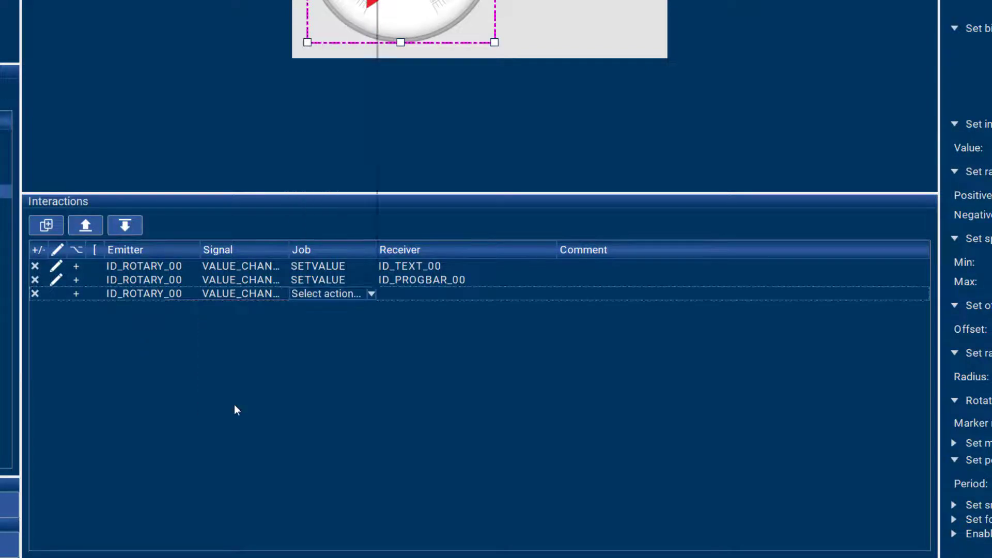
left_click(332, 293)
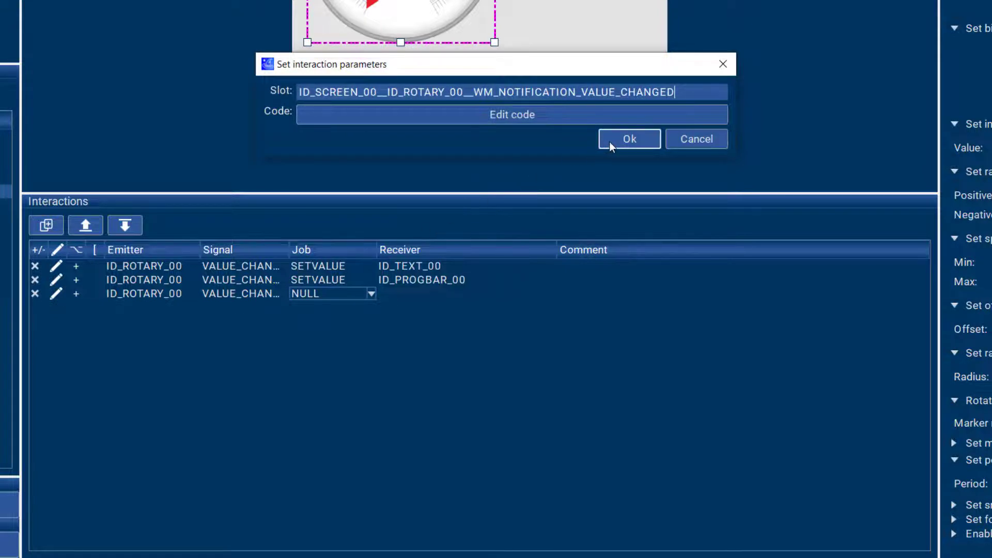
left_click(628, 138)
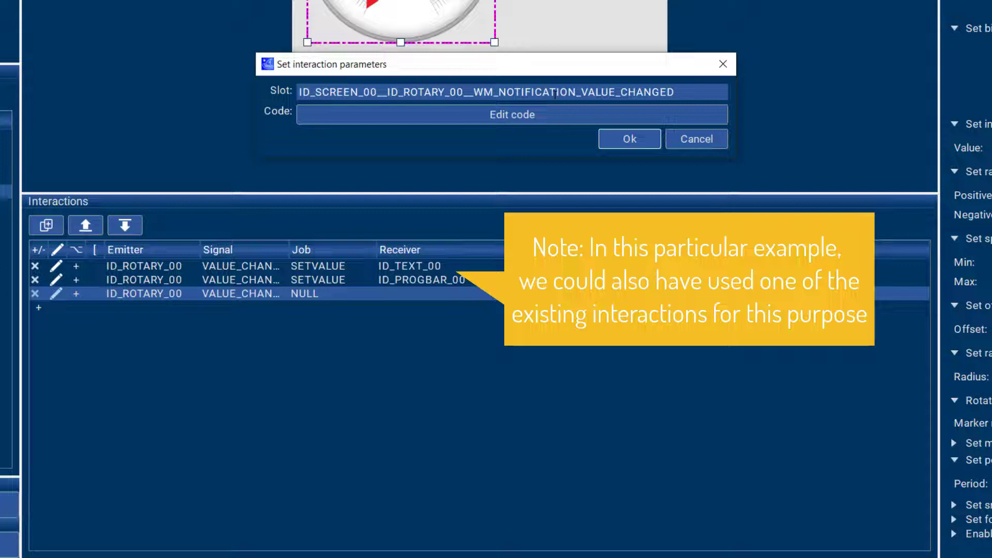
left_click(511, 114)
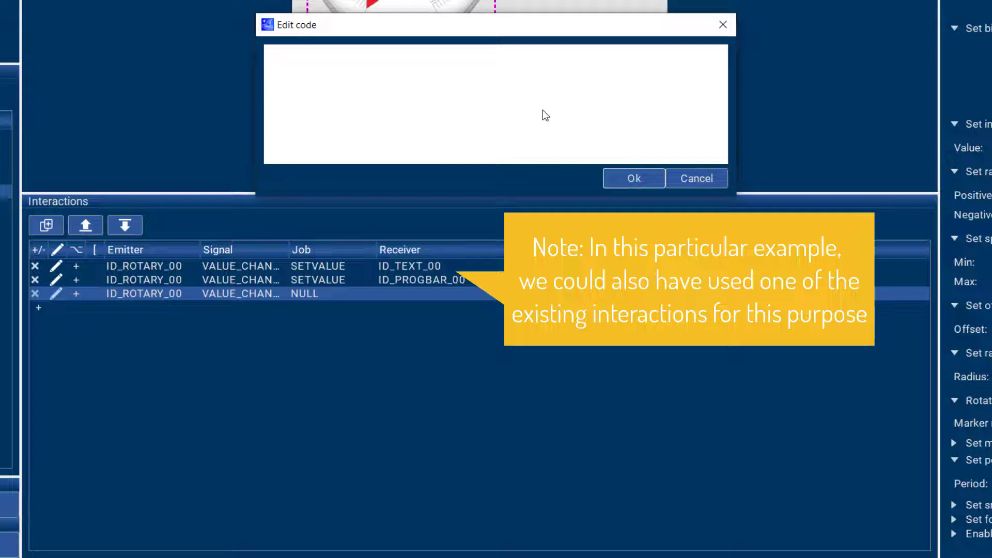
left_click(267, 54)
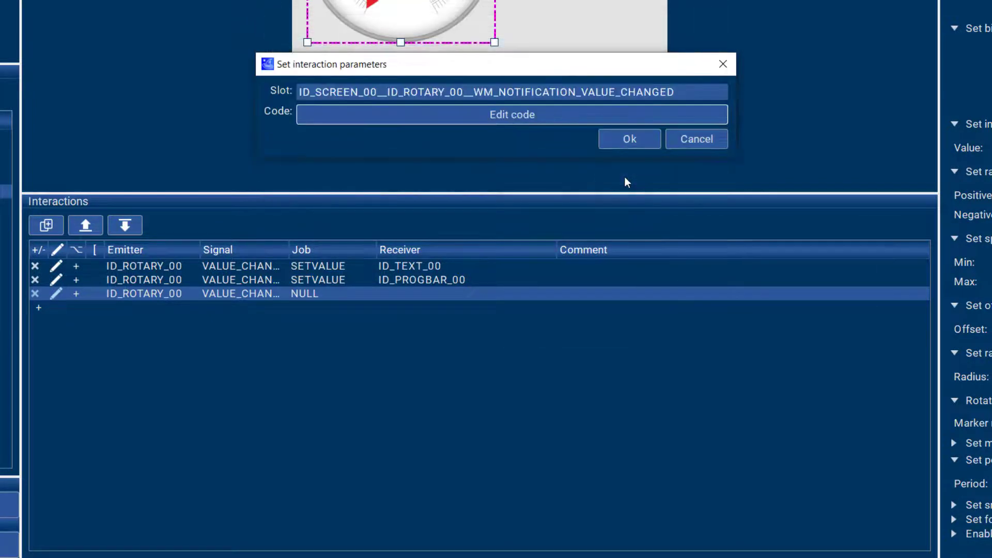
left_click(695, 139)
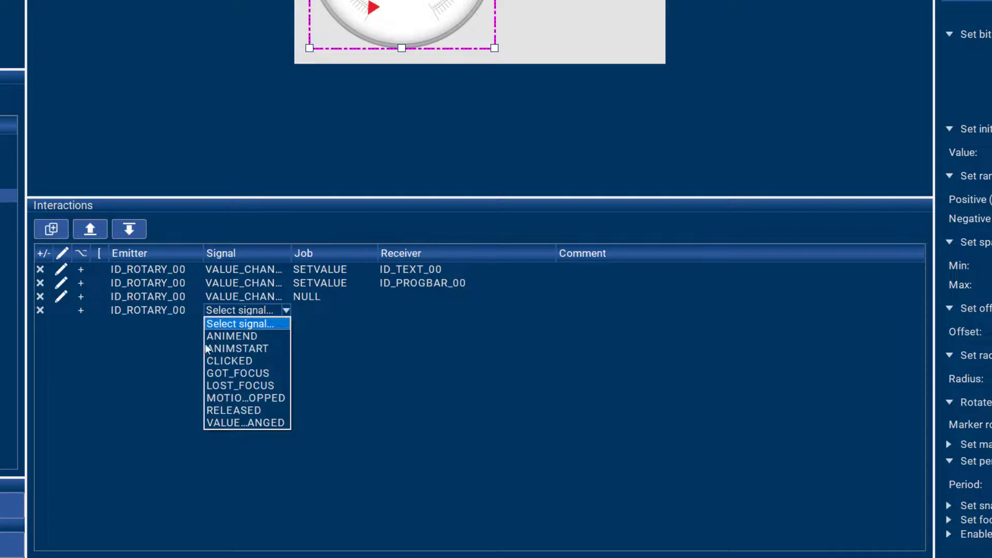
mouse_move(240, 409)
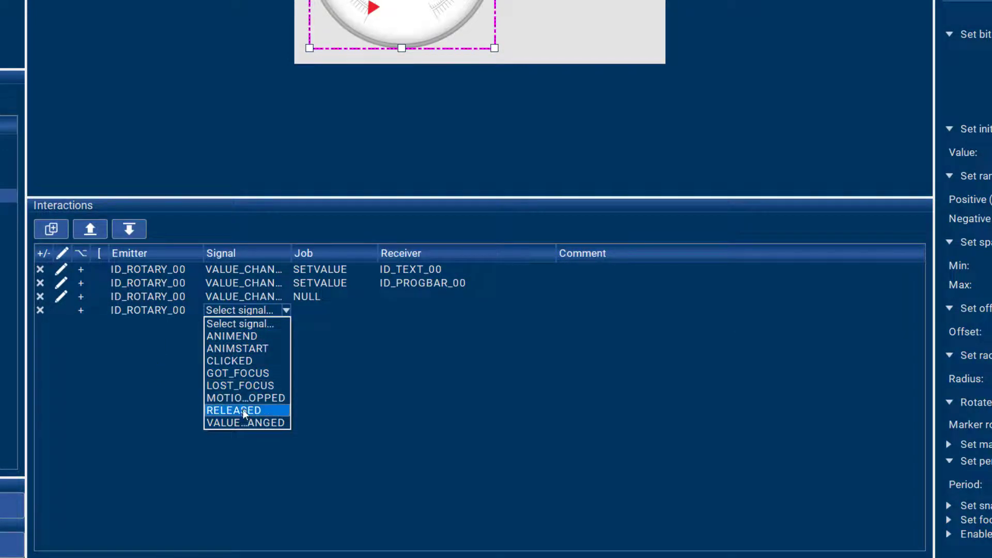
mouse_move(247, 348)
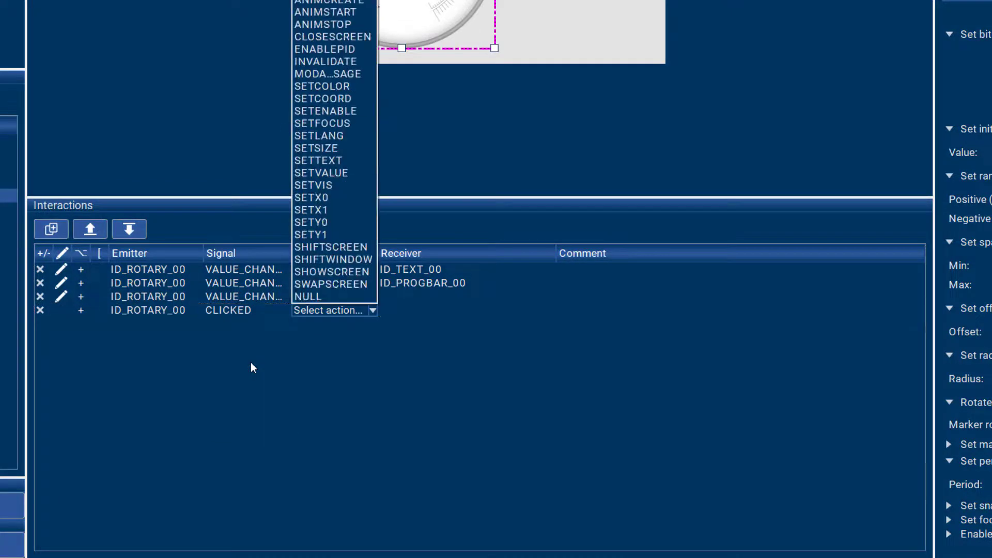
mouse_move(345, 62)
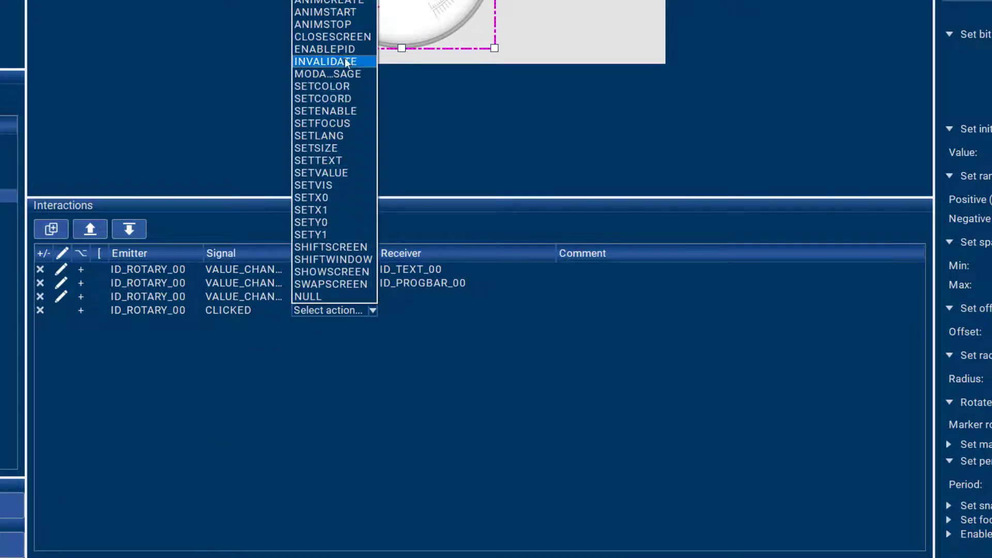
mouse_move(346, 86)
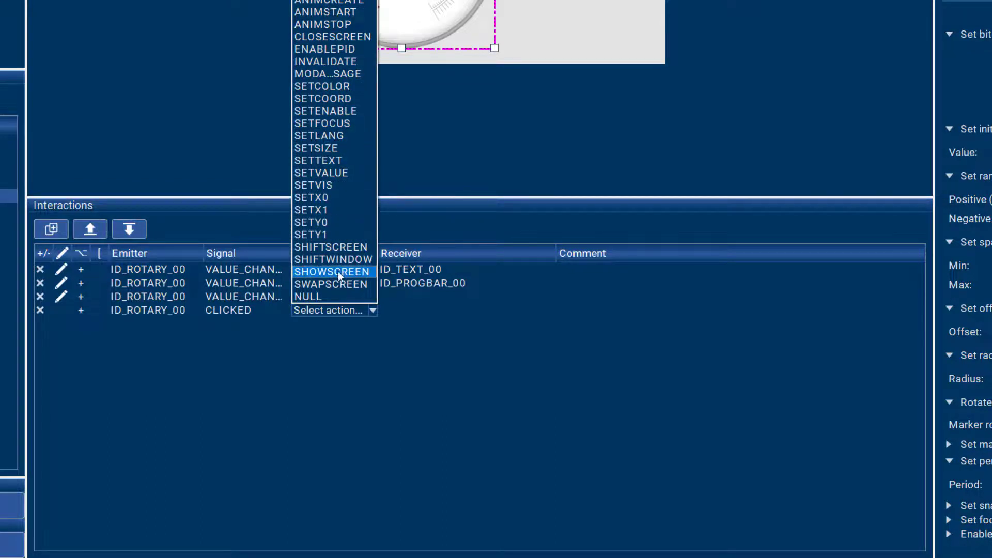
mouse_move(322, 123)
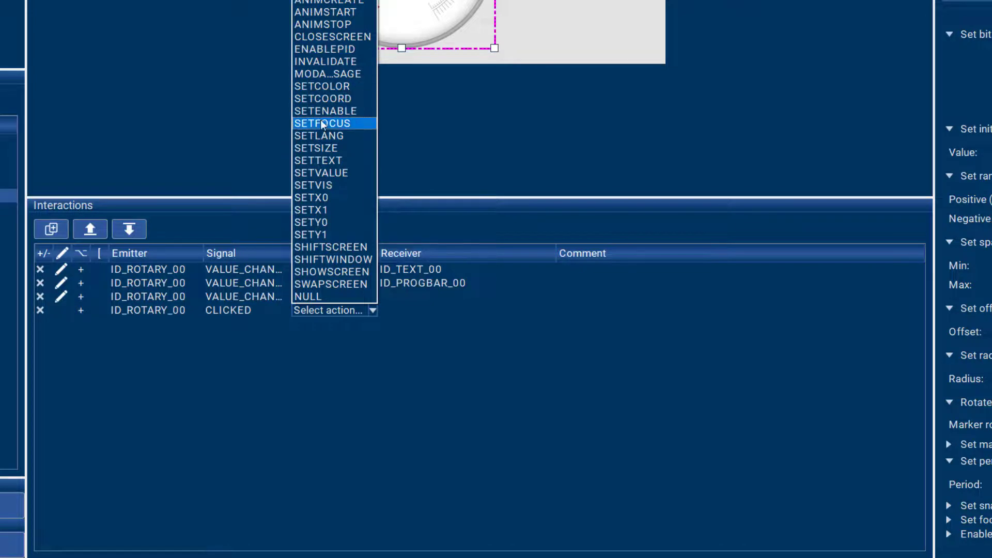
mouse_move(318, 198)
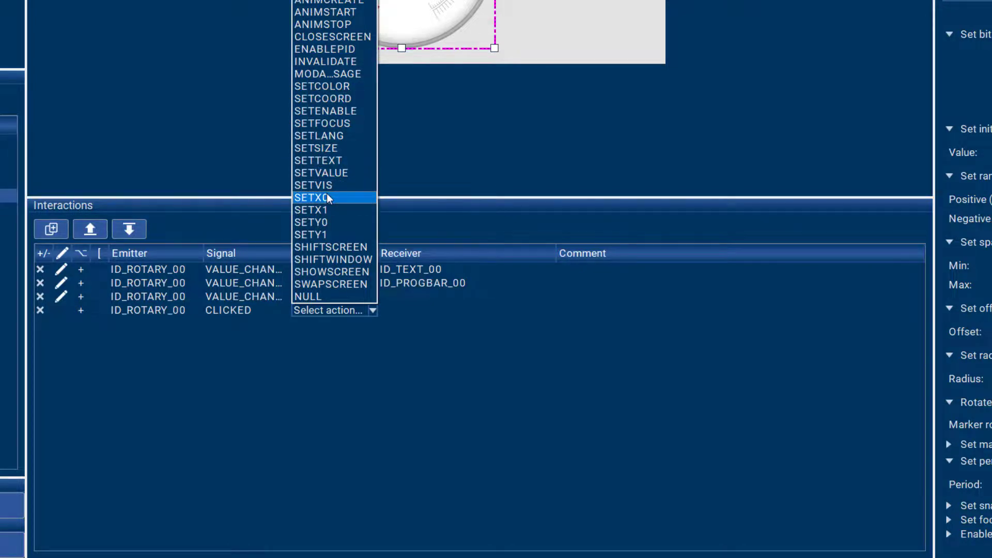
mouse_move(319, 197)
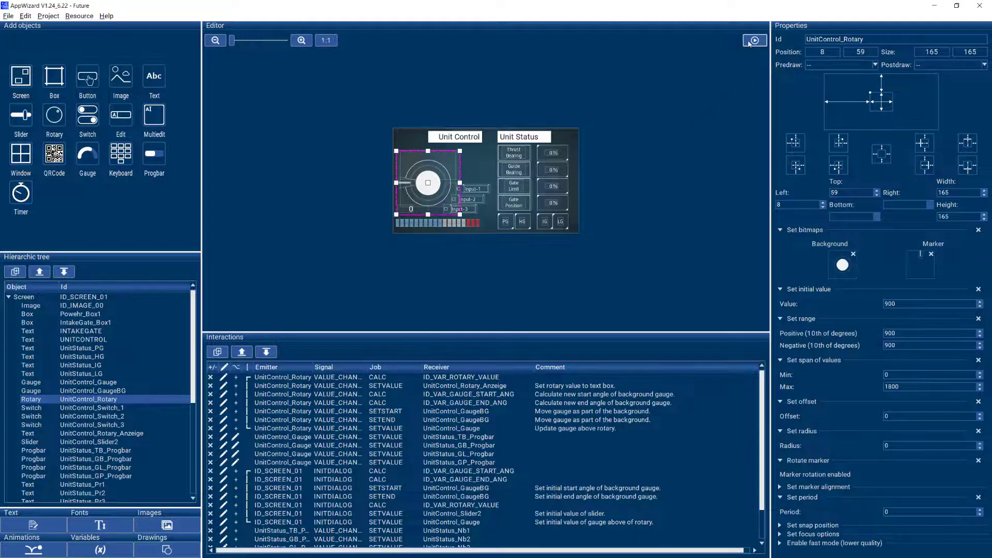
Simulate the Unit Control screen and turn its dial down from 98 to 38.
left_click(754, 40)
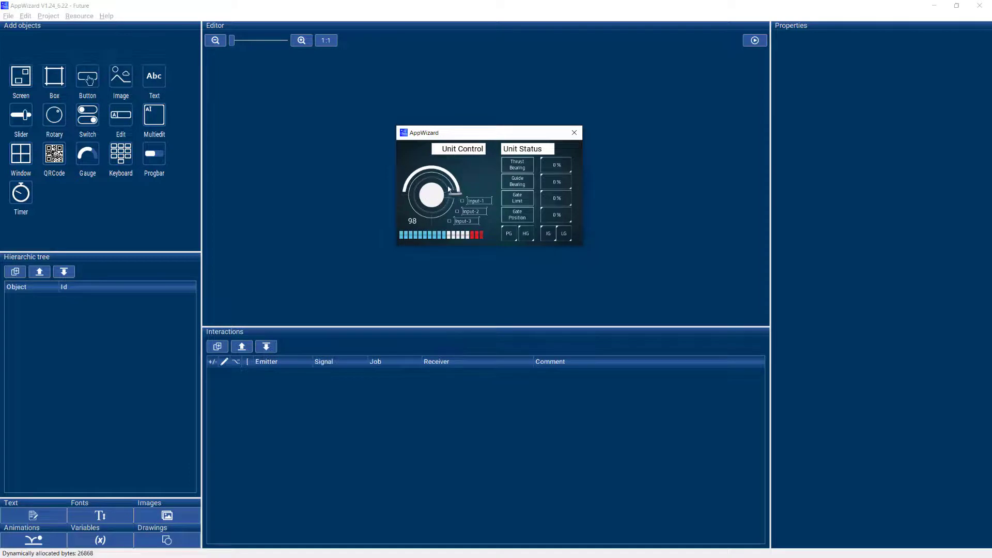
left_click_drag(439, 186, 430, 181)
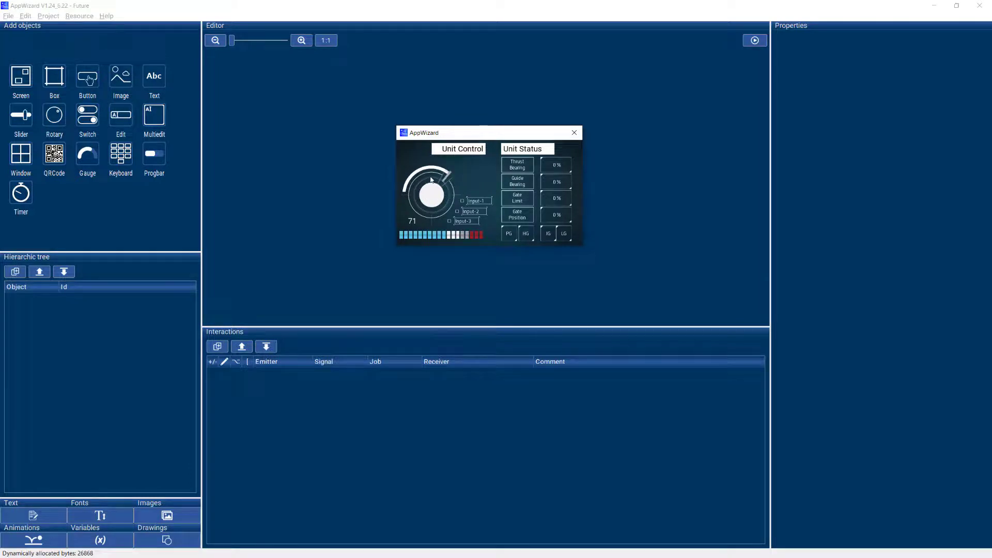
left_click_drag(442, 176, 418, 175)
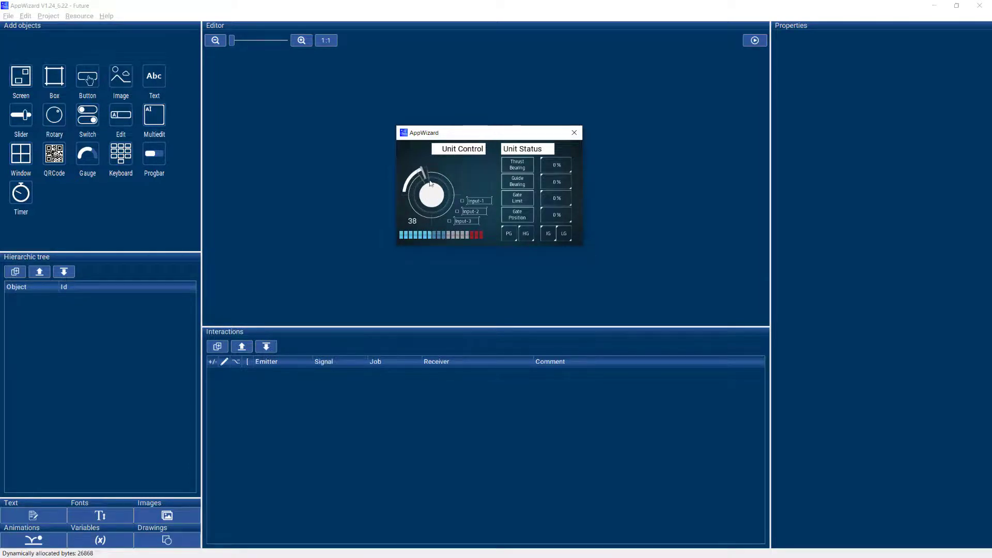